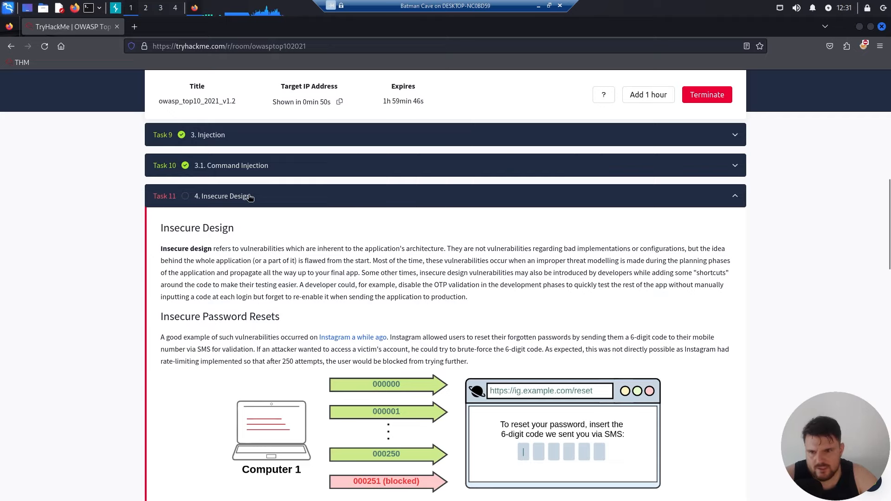
# Read the Task 11 insecure design text, highlighting key terms such as OTP, and return to the OWASP room
pyautogui.scroll(3)
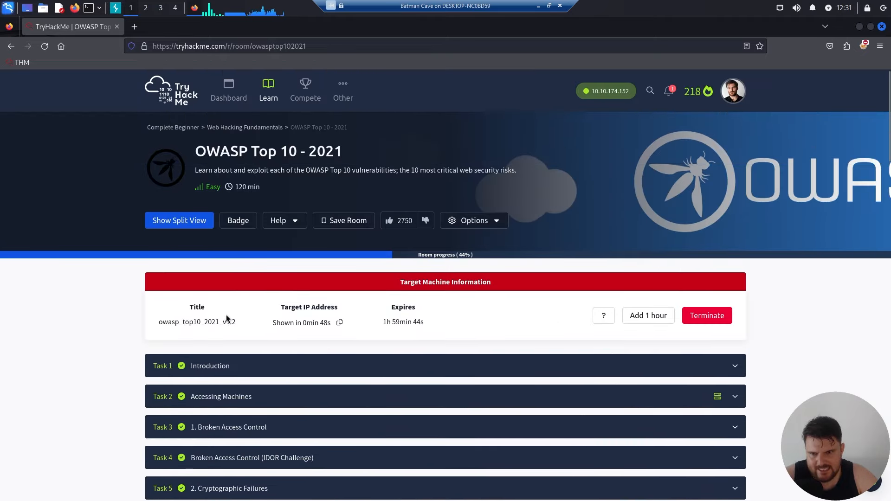
pyautogui.doubleClick(267, 151)
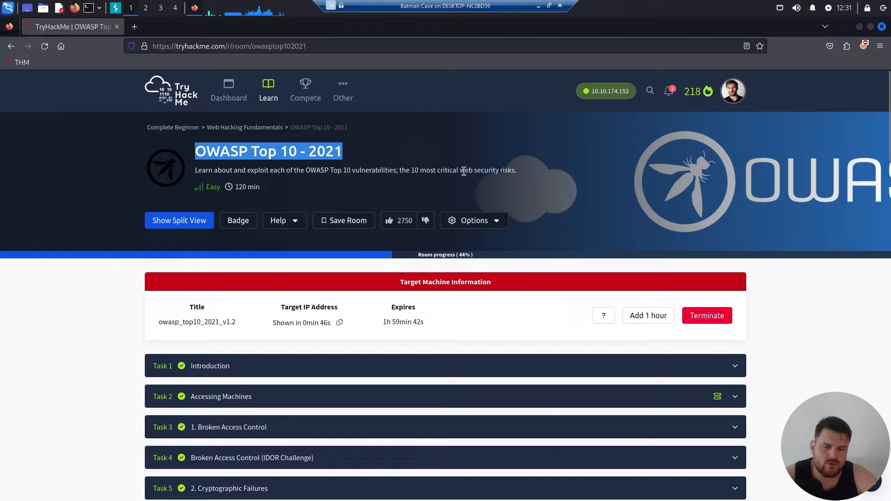
pyautogui.moveTo(374, 164)
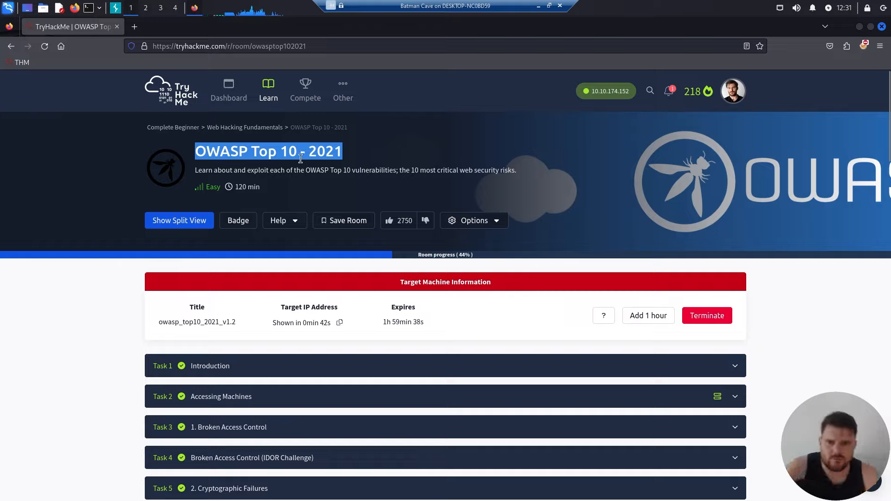
pyautogui.moveTo(78, 270)
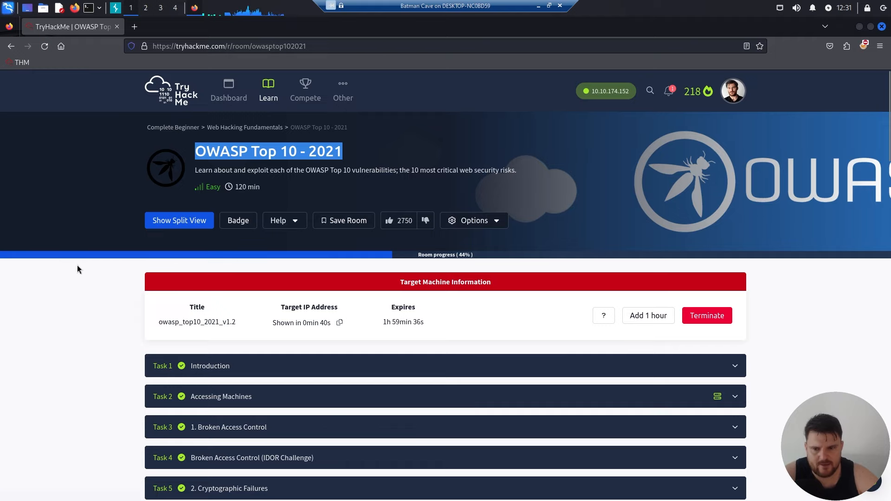
pyautogui.scroll(-3)
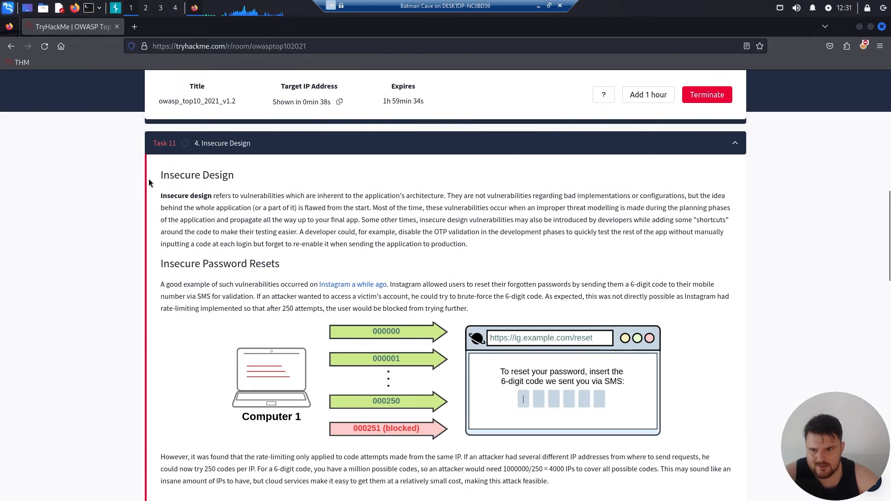
pyautogui.moveTo(307, 217)
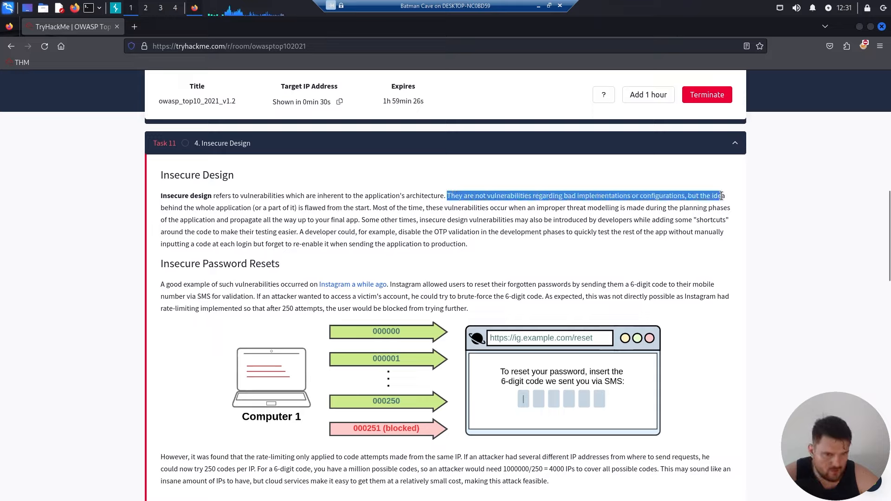
pyautogui.moveTo(722, 221)
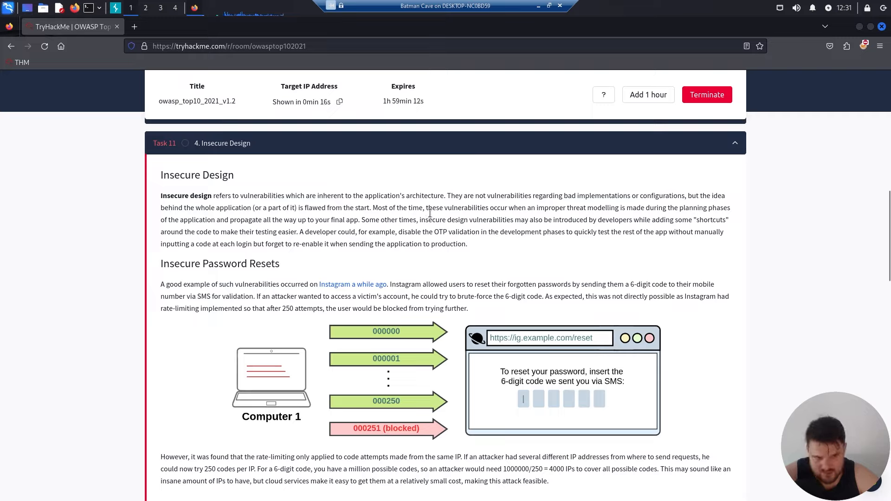
pyautogui.moveTo(216, 223)
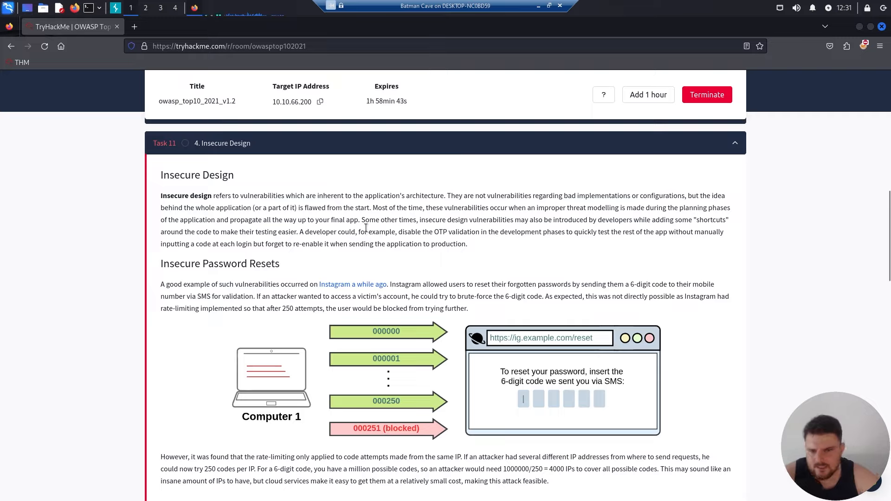
pyautogui.doubleClick(388, 220)
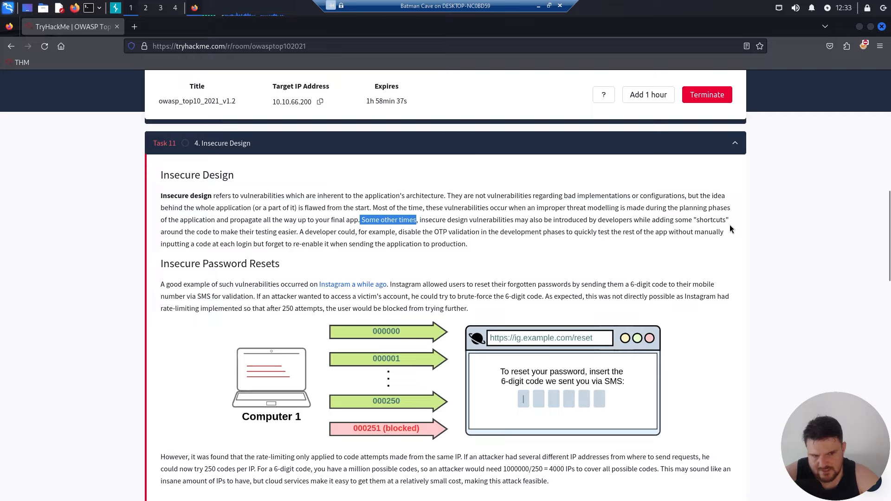
pyautogui.moveTo(238, 233)
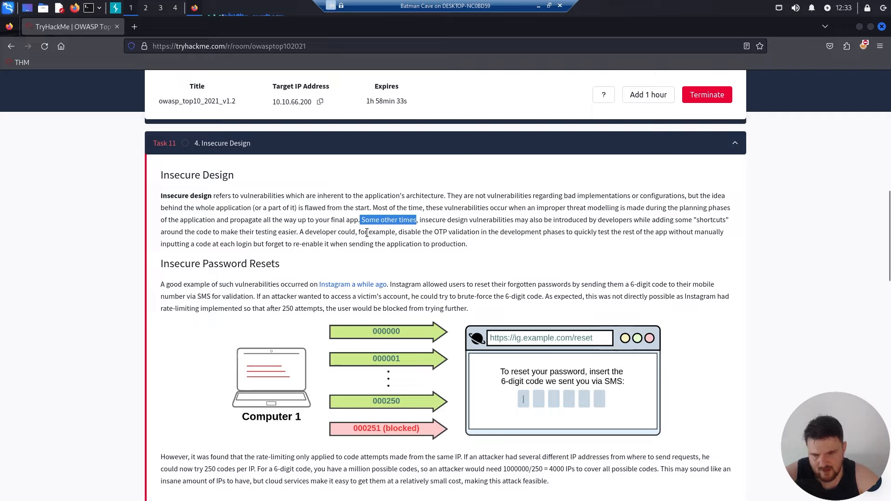
pyautogui.moveTo(432, 228)
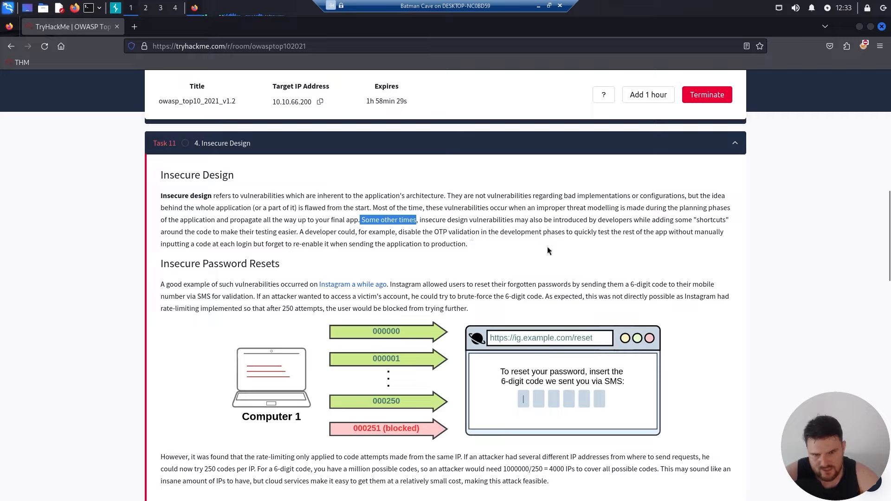
pyautogui.moveTo(631, 243)
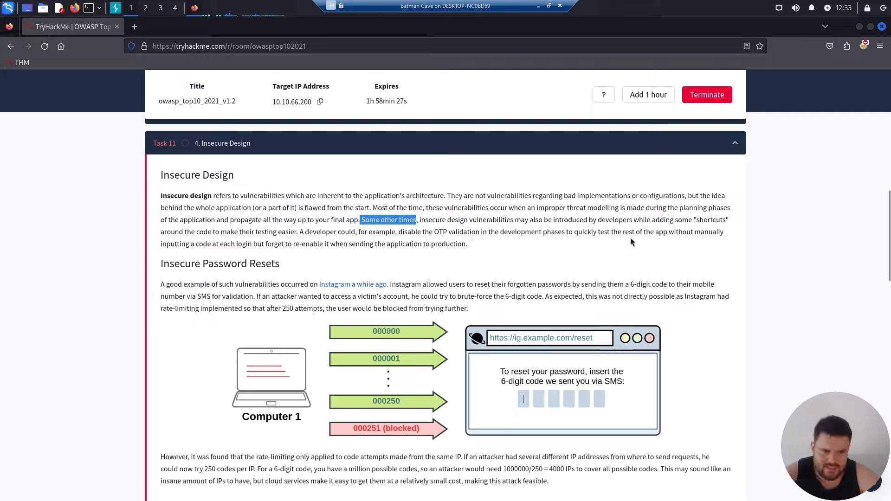
pyautogui.moveTo(704, 243)
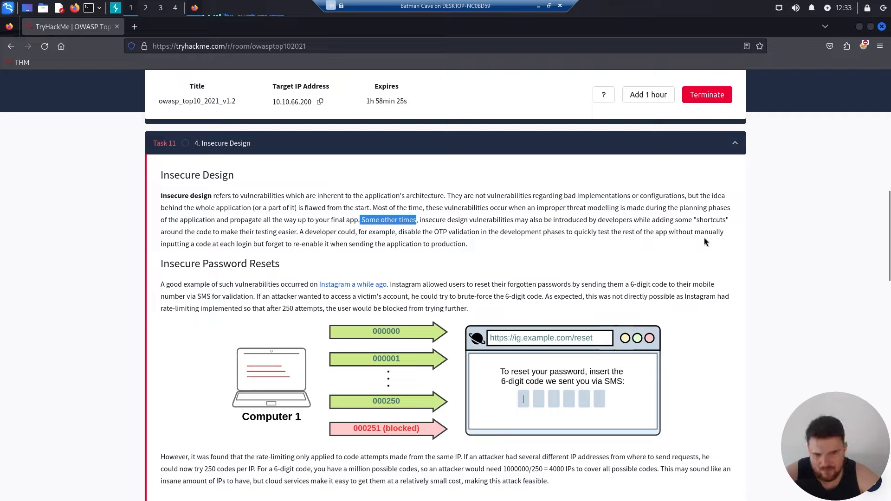
pyautogui.moveTo(237, 255)
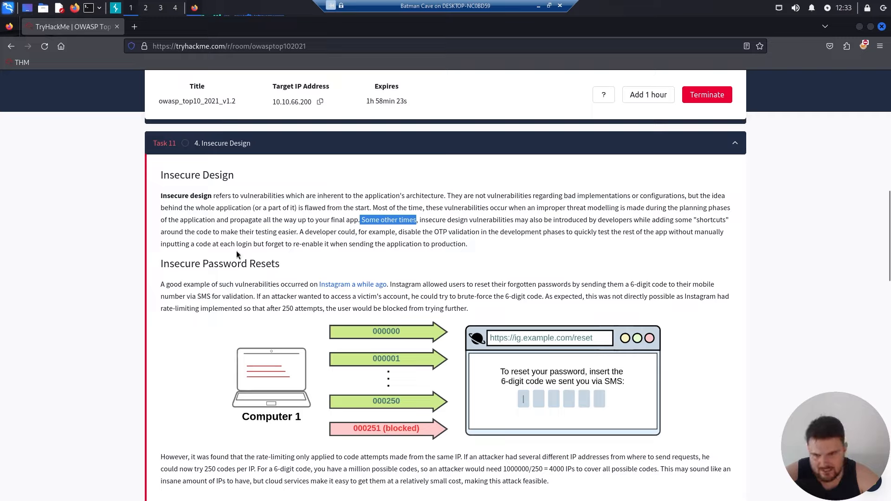
pyautogui.moveTo(293, 254)
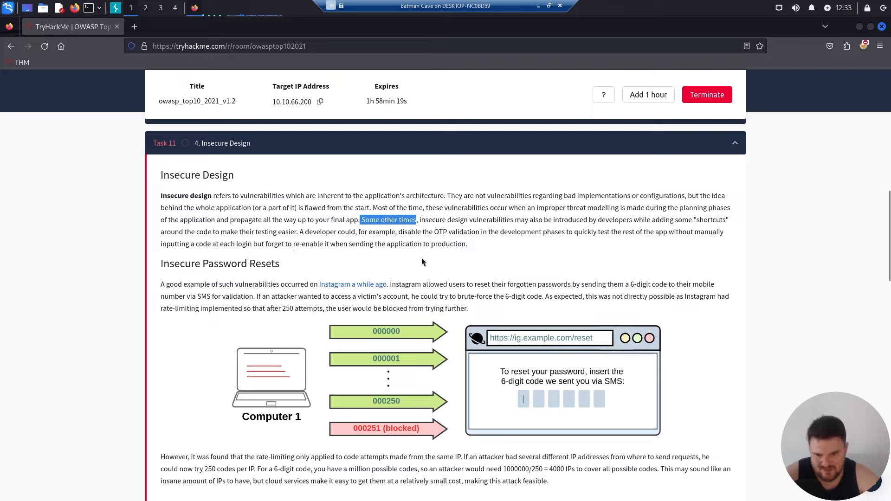
pyautogui.moveTo(447, 259)
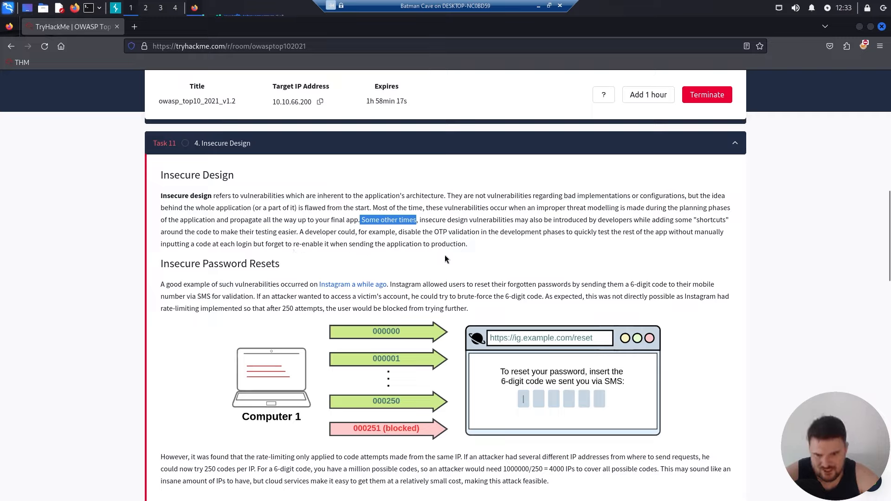
pyautogui.doubleClick(442, 232)
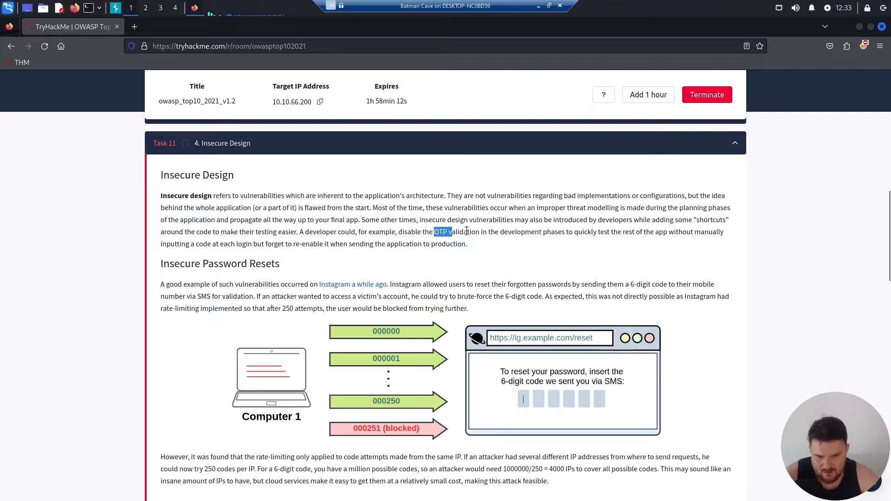
pyautogui.moveTo(509, 254)
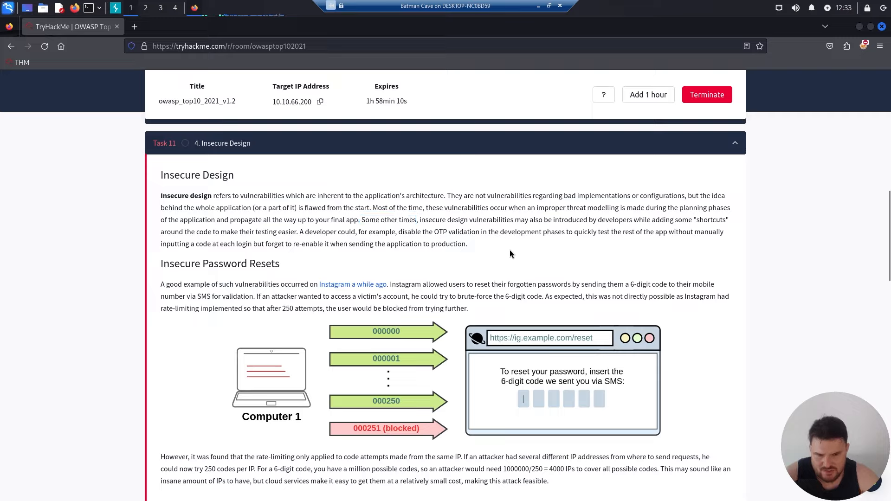
pyautogui.moveTo(529, 397)
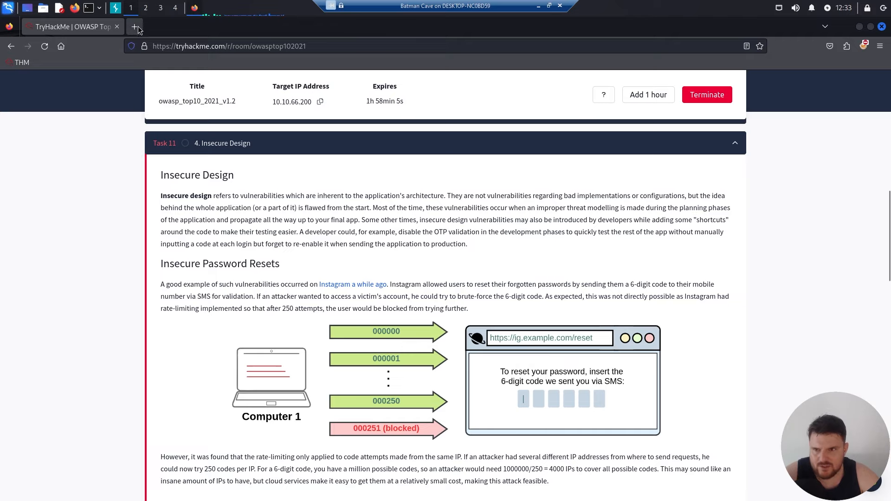
pyautogui.write('otp')
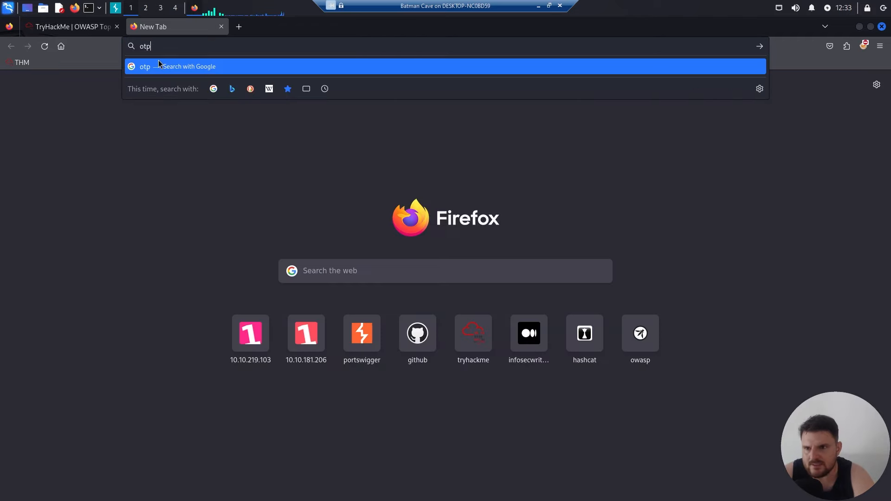
pyautogui.click(221, 26)
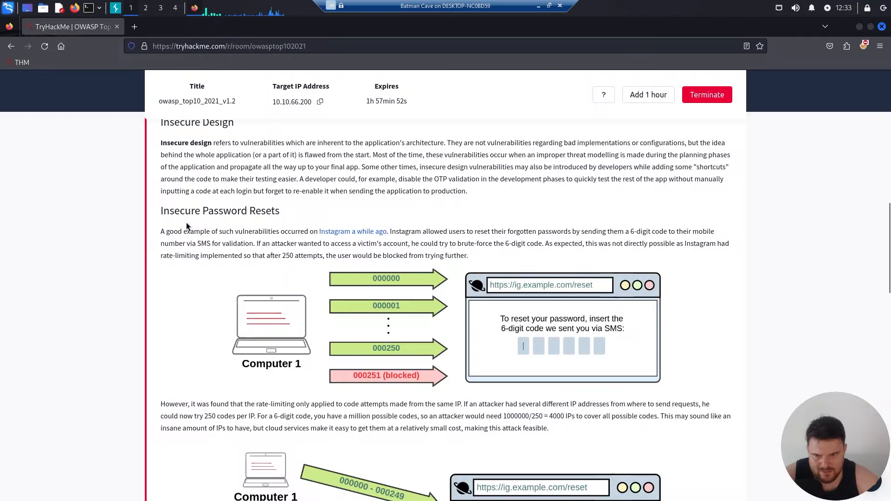
pyautogui.scroll(-3)
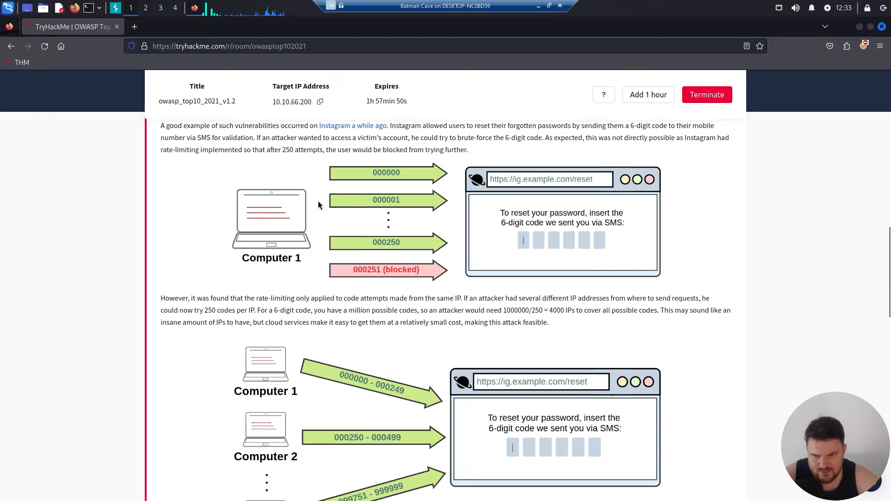
pyautogui.moveTo(332, 135)
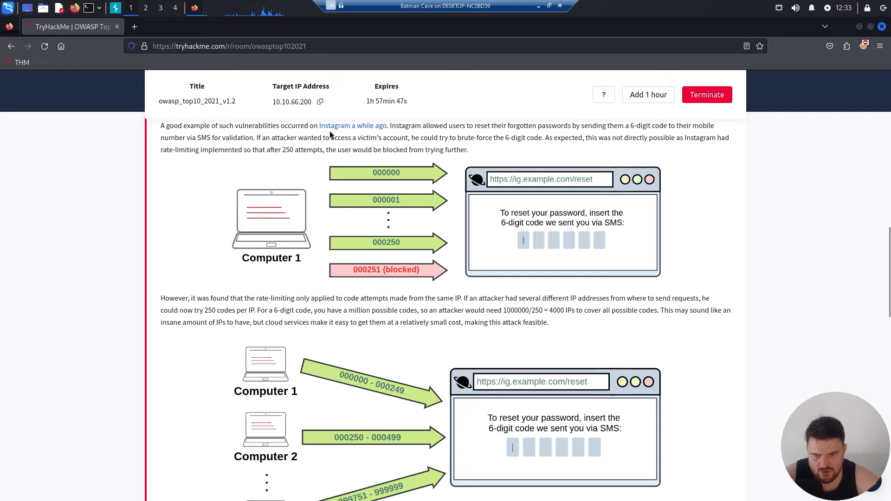
pyautogui.moveTo(525, 141)
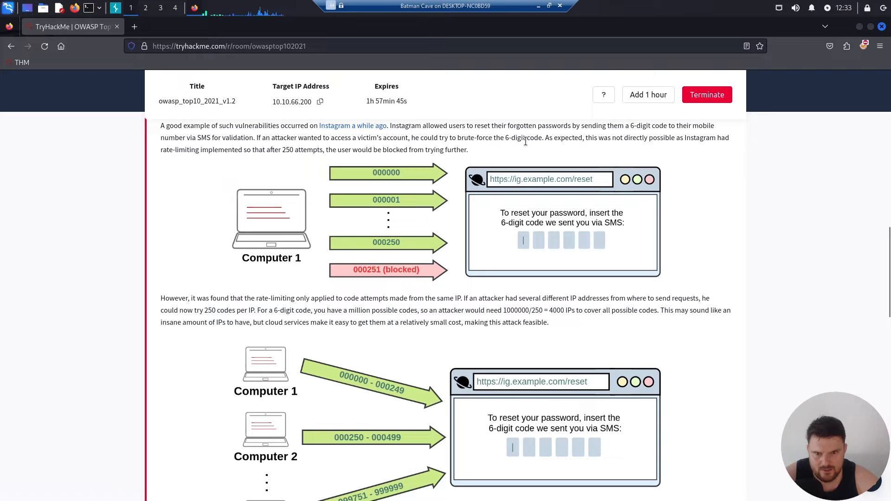
pyautogui.moveTo(529, 137)
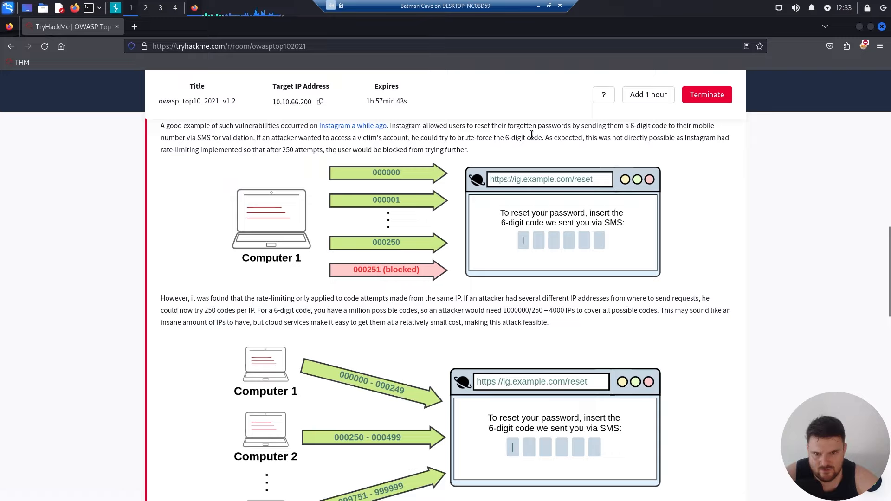
pyautogui.moveTo(619, 135)
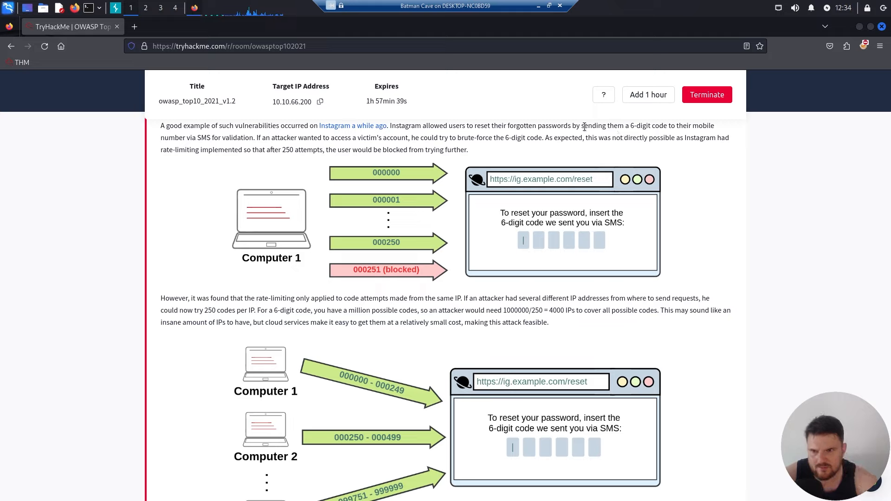
pyautogui.moveTo(485, 179)
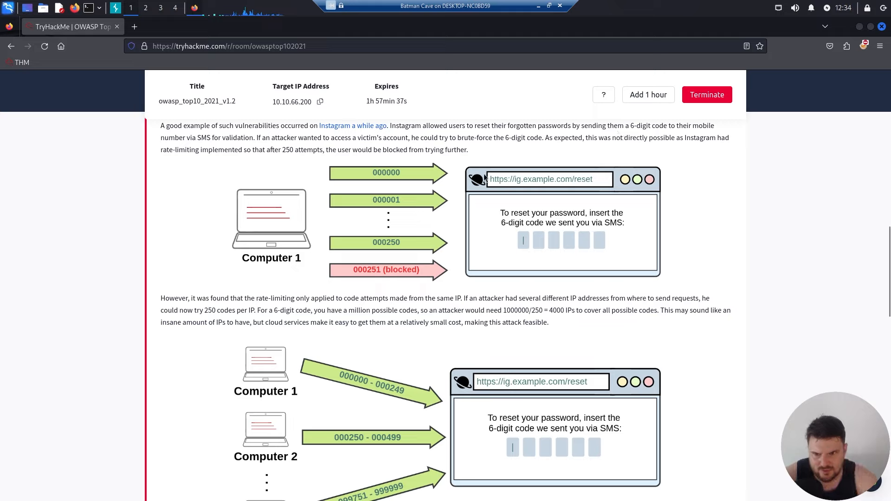
pyautogui.moveTo(408, 147)
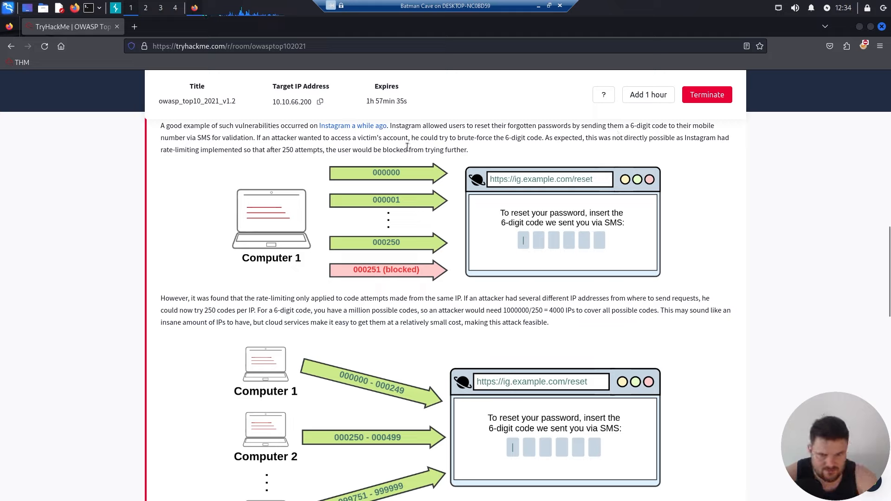
pyautogui.moveTo(552, 151)
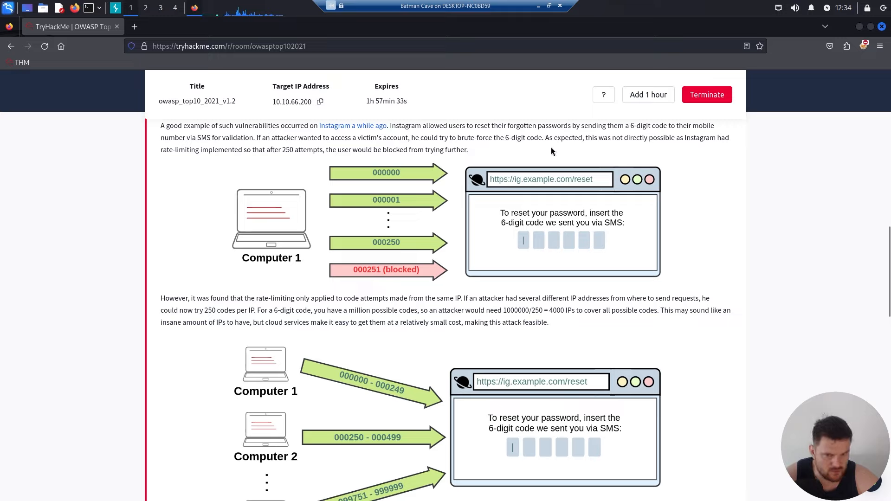
pyautogui.moveTo(624, 151)
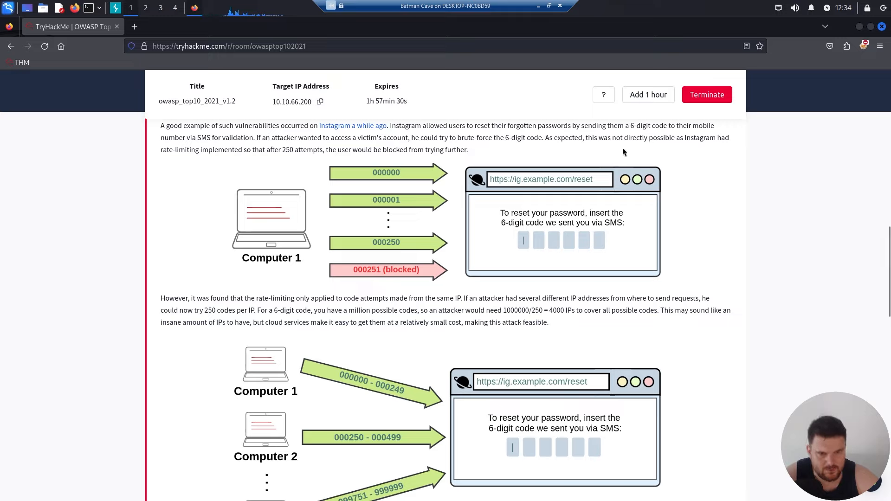
pyautogui.moveTo(708, 150)
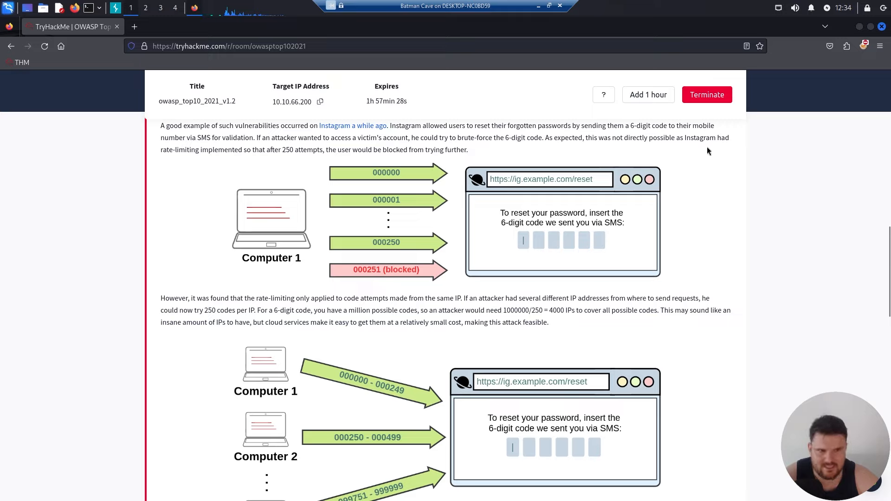
pyautogui.moveTo(169, 168)
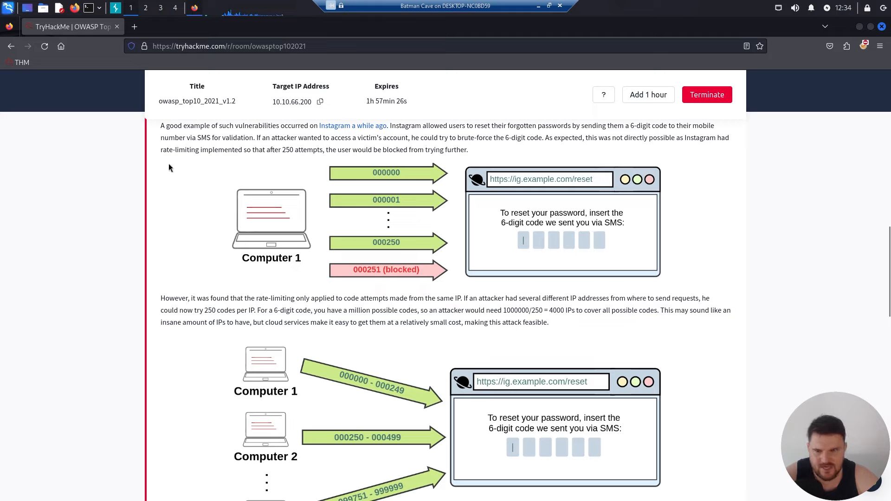
pyautogui.moveTo(268, 160)
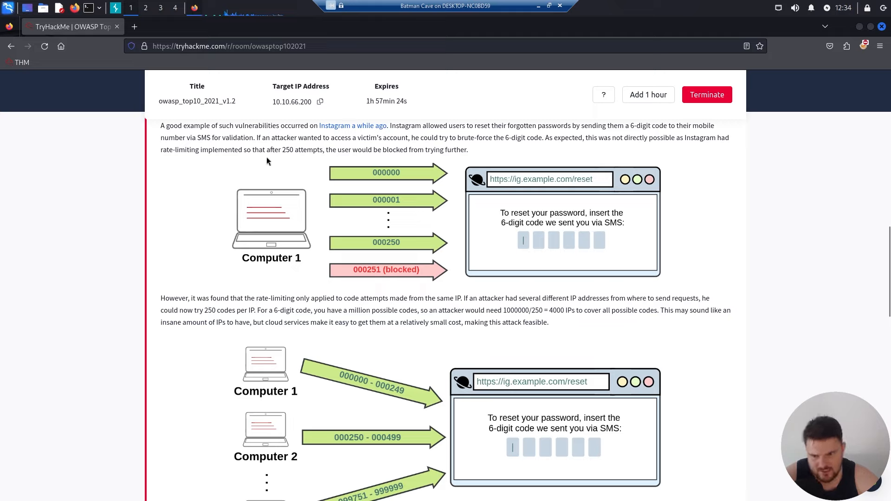
pyautogui.moveTo(337, 168)
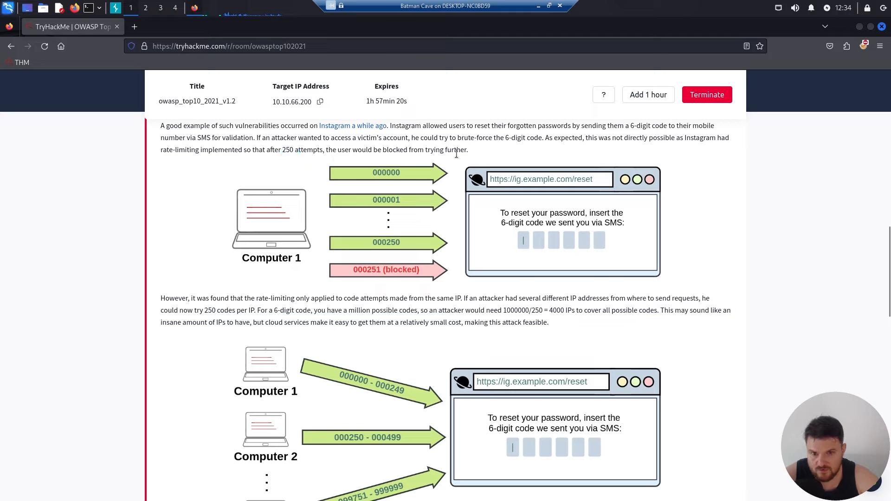
# Review the rate-limiting example with the 250 value and its diagram, then read down the rest of the task
pyautogui.doubleClick(286, 150)
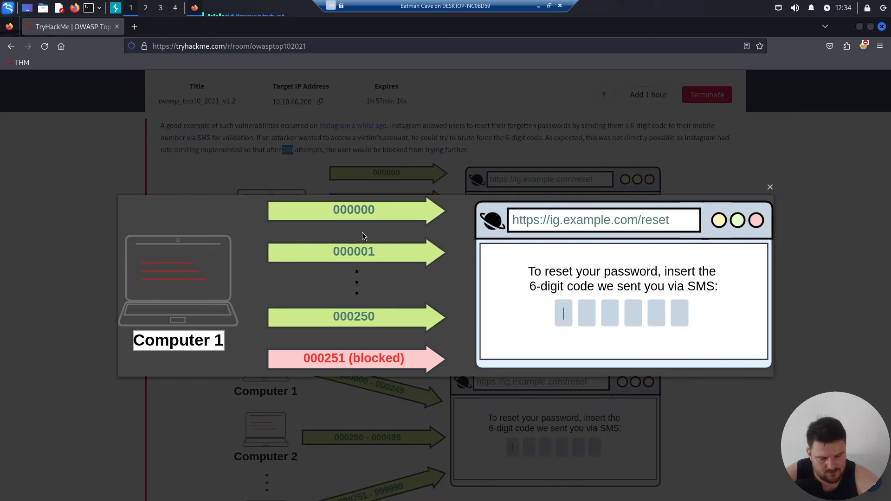
pyautogui.click(770, 187)
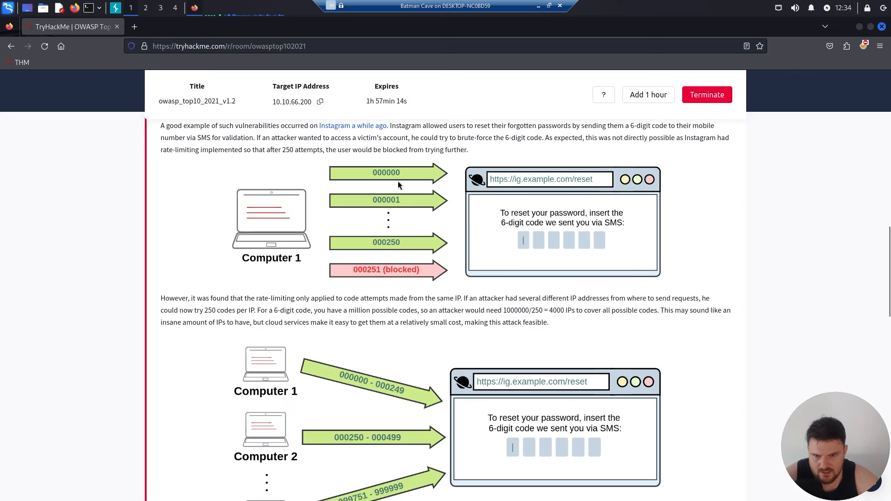
pyautogui.moveTo(436, 345)
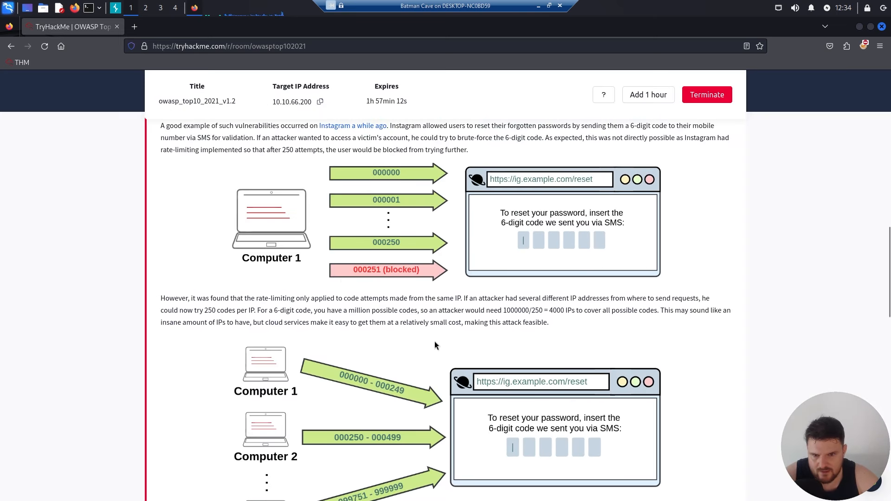
pyautogui.moveTo(384, 252)
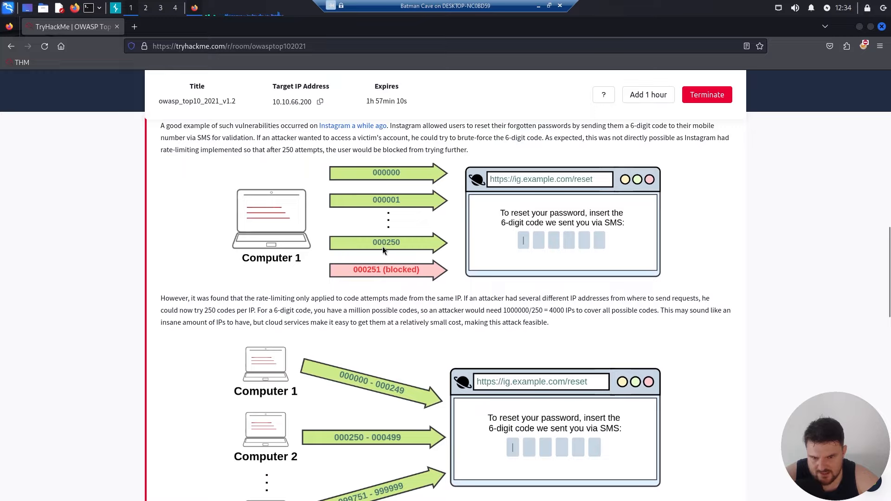
pyautogui.moveTo(384, 278)
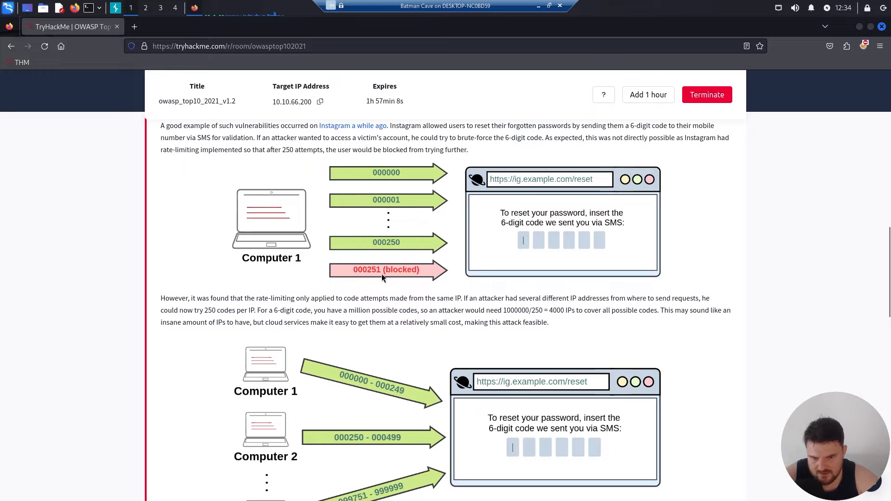
pyautogui.scroll(-3)
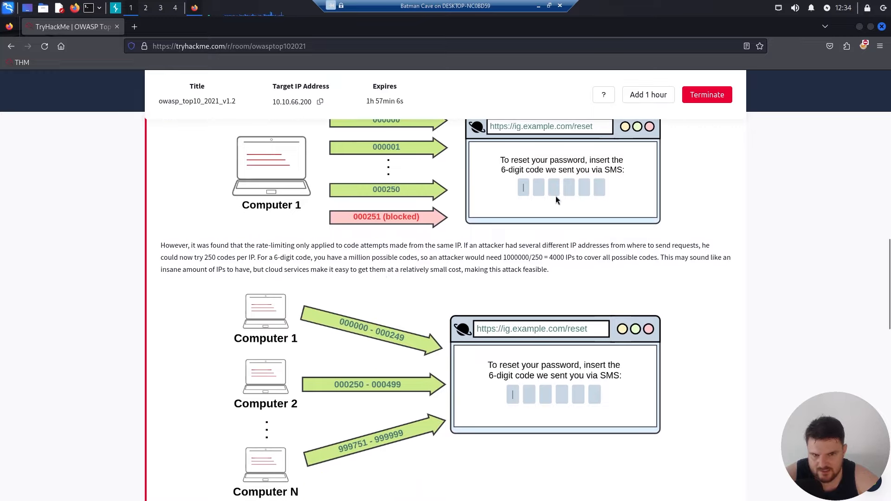
pyautogui.scroll(-3)
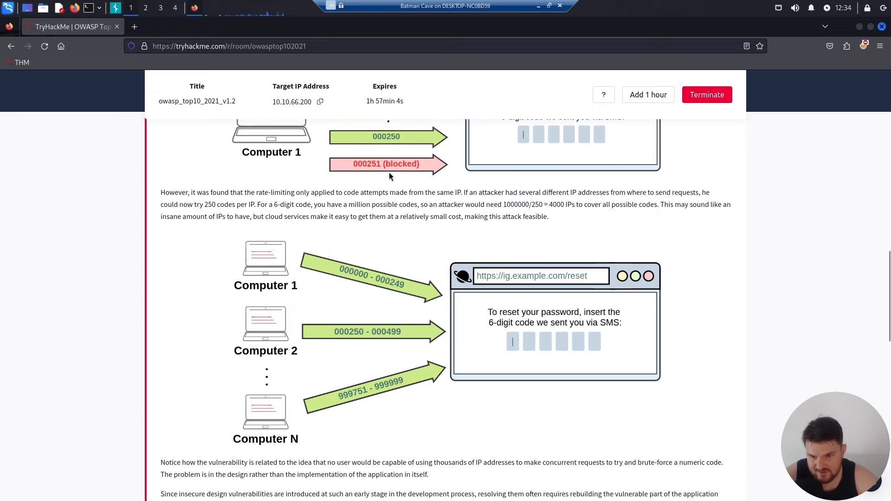
pyautogui.moveTo(433, 232)
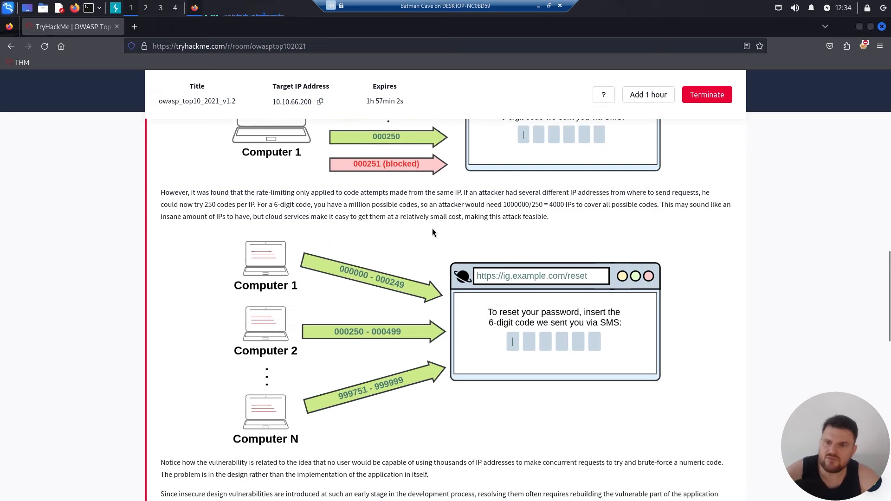
pyautogui.moveTo(326, 233)
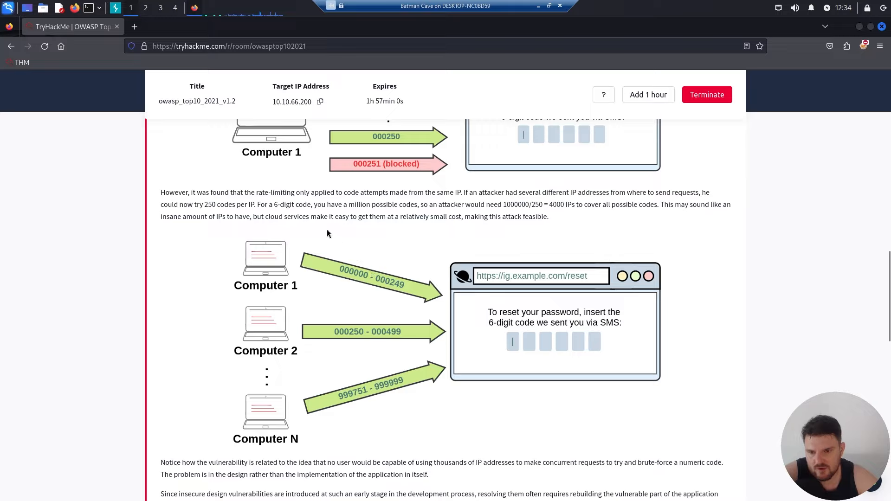
pyautogui.moveTo(318, 206)
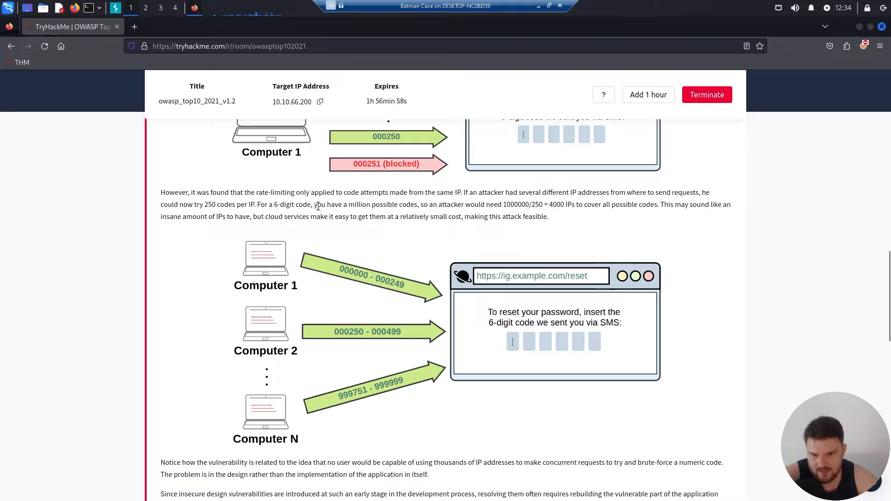
pyautogui.moveTo(467, 247)
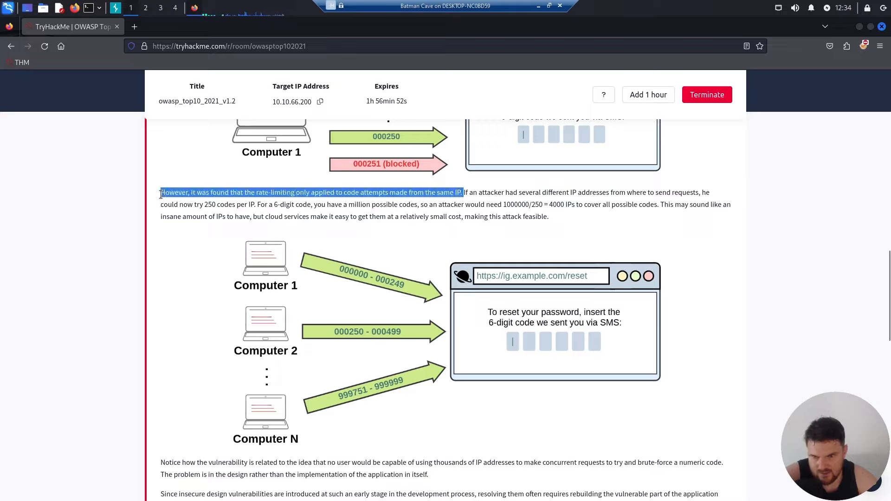
pyautogui.doubleClick(484, 192)
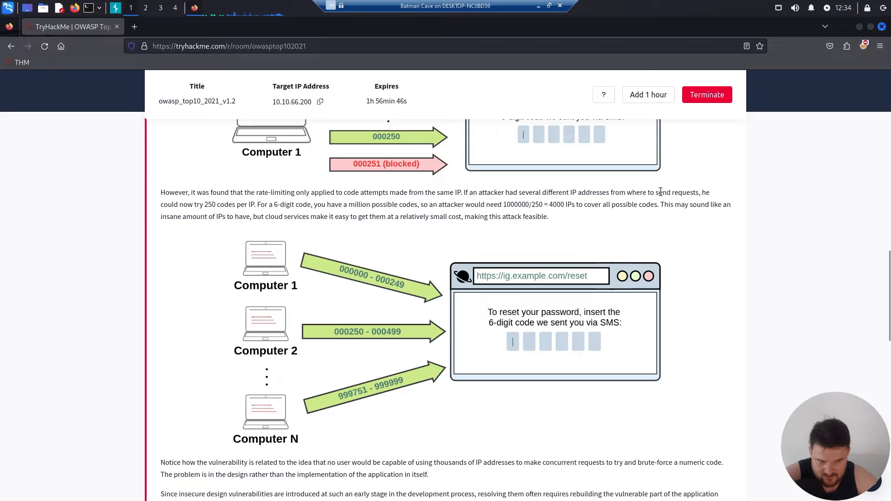
pyautogui.moveTo(497, 208)
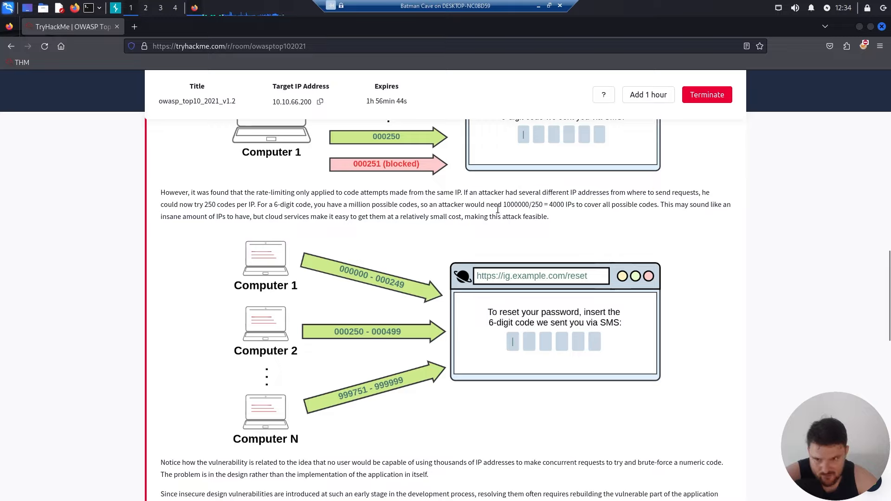
pyautogui.moveTo(289, 260)
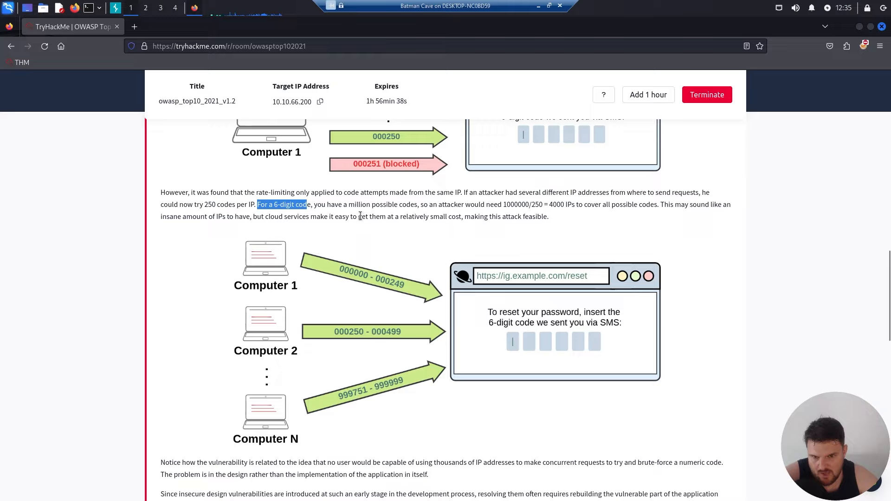
pyautogui.moveTo(427, 233)
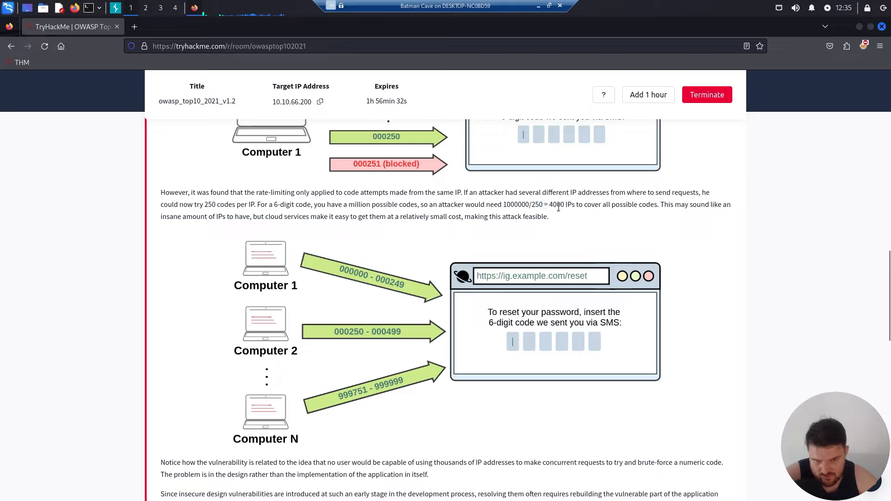
pyautogui.doubleClick(648, 204)
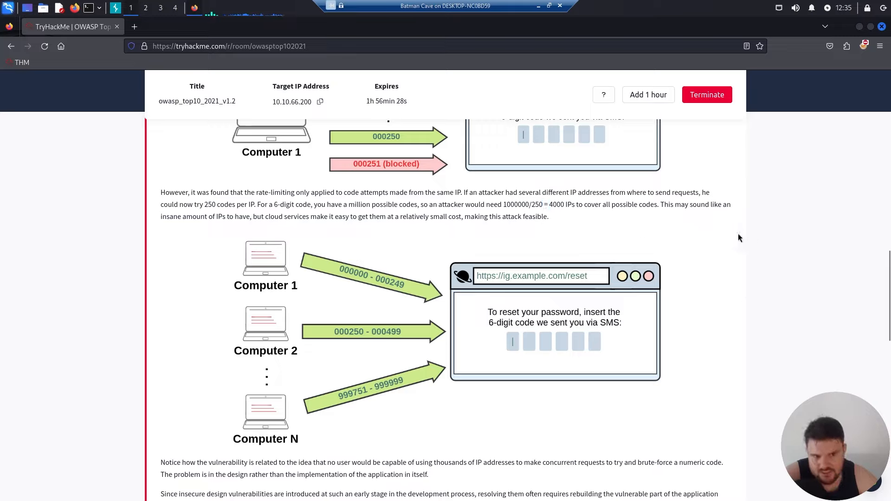
pyautogui.moveTo(216, 218)
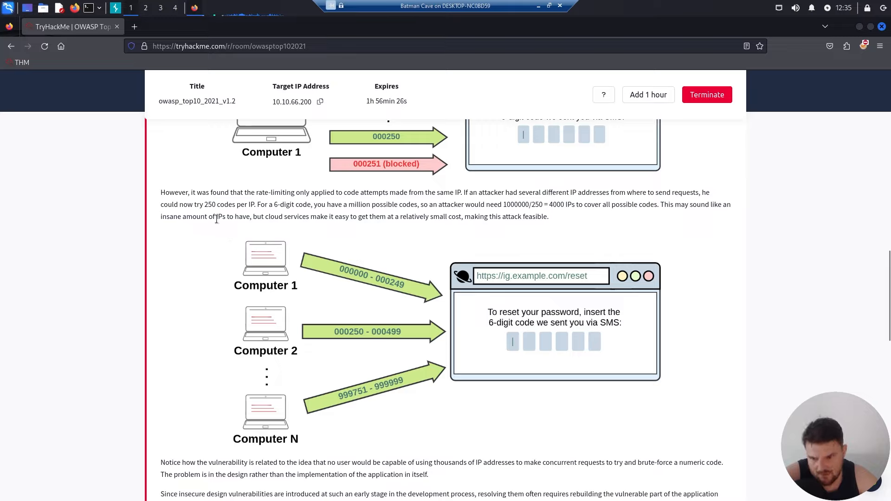
pyautogui.moveTo(422, 231)
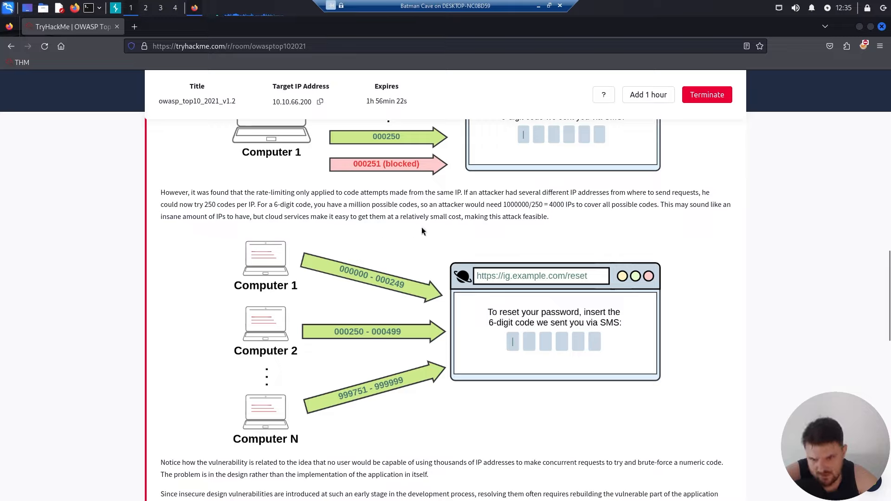
pyautogui.moveTo(405, 240)
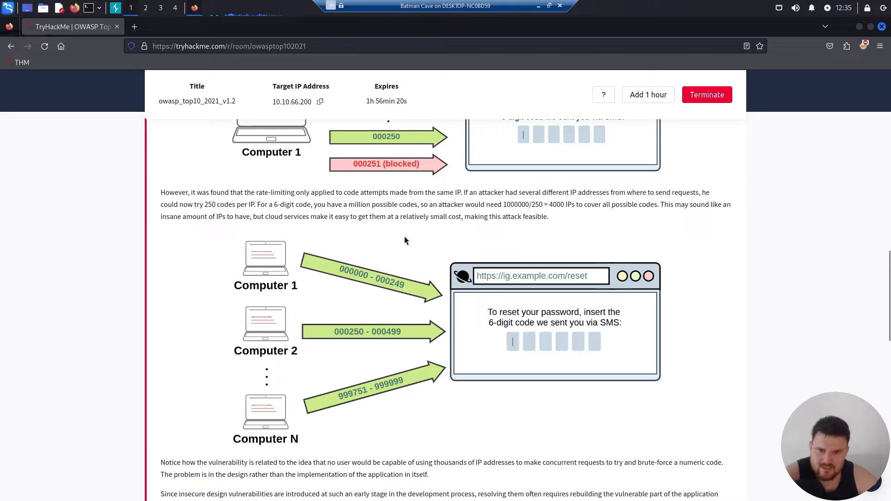
pyautogui.moveTo(459, 243)
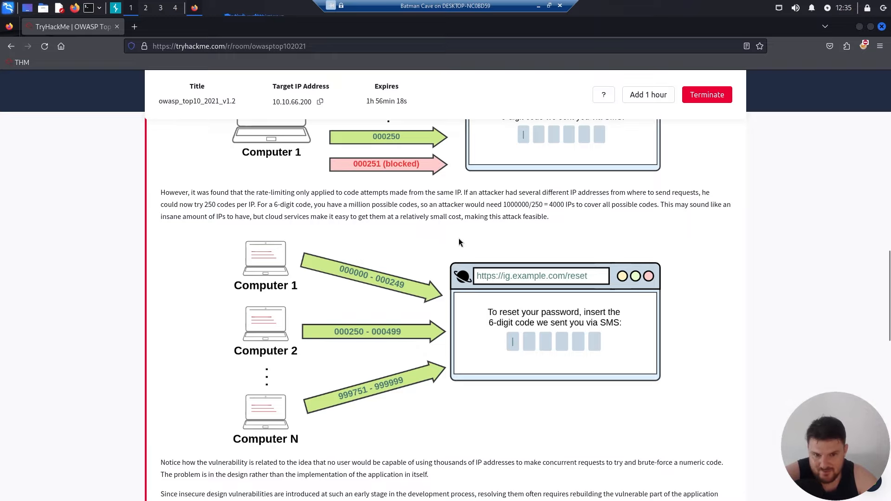
pyautogui.scroll(-3)
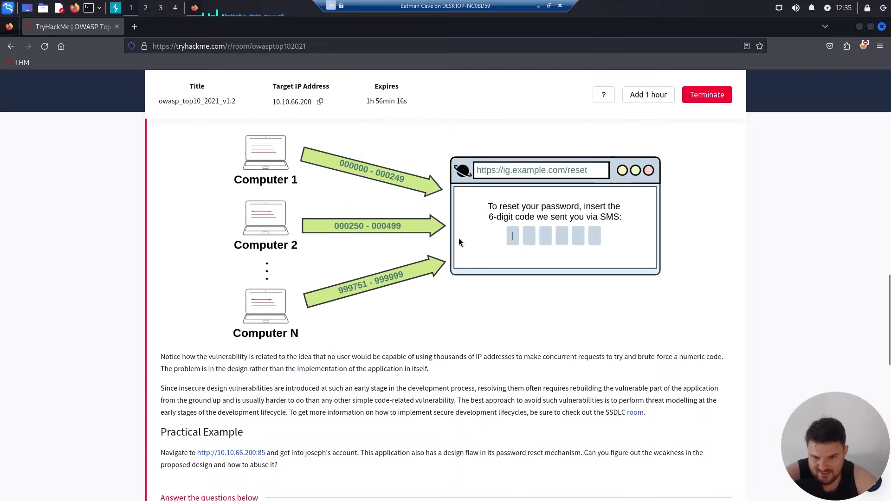
pyautogui.moveTo(344, 257)
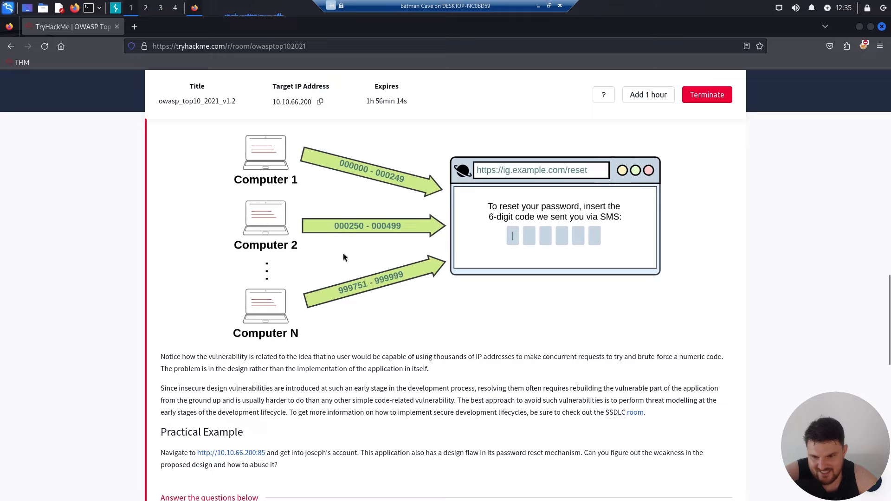
pyautogui.moveTo(242, 182)
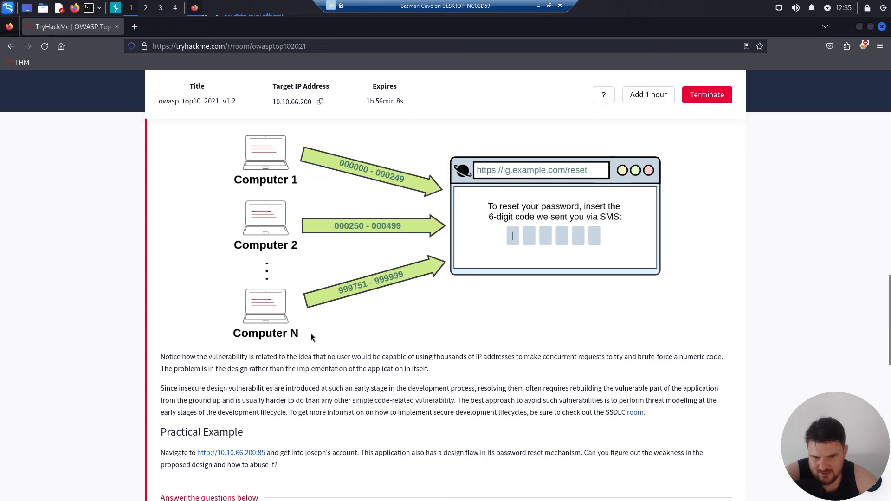
pyautogui.moveTo(553, 236)
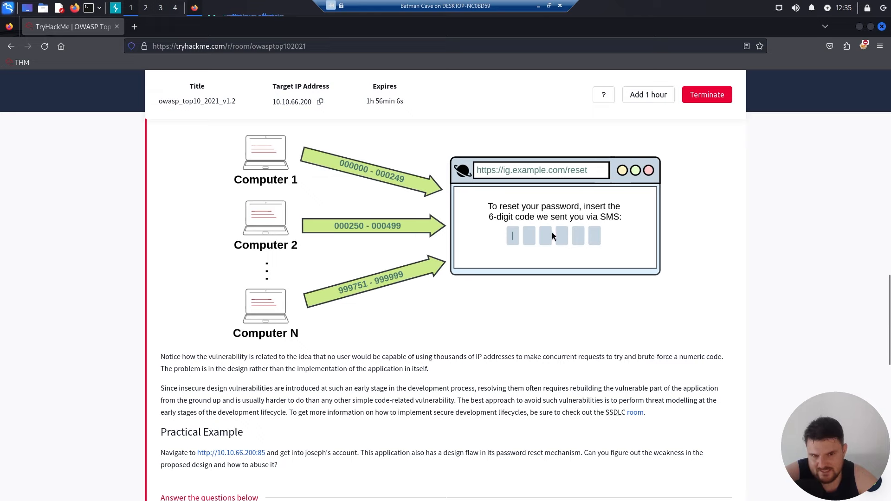
pyautogui.scroll(-3)
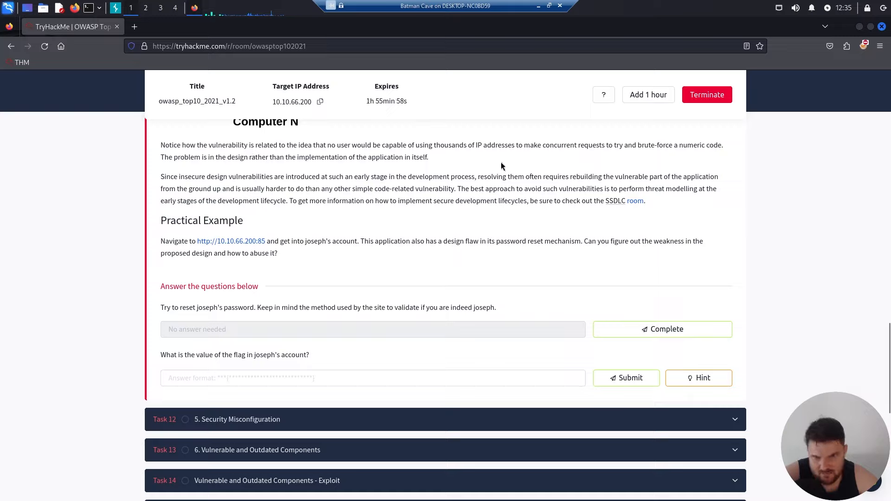
pyautogui.moveTo(578, 163)
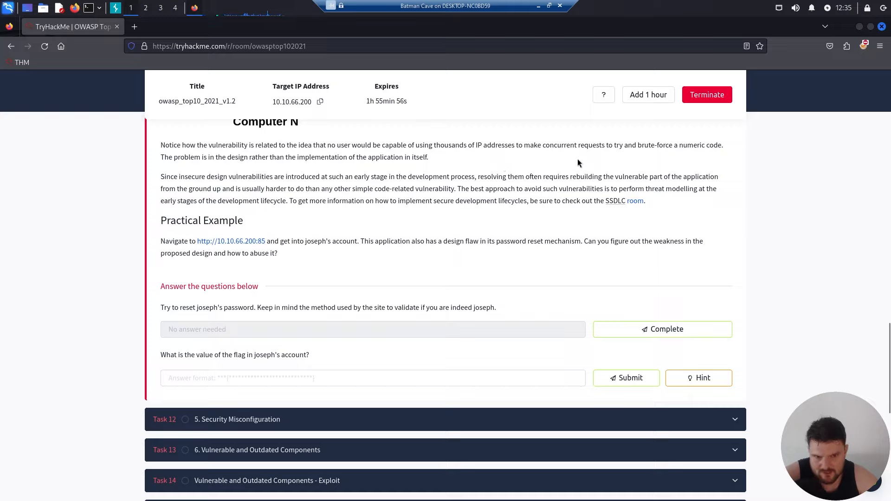
pyautogui.moveTo(720, 162)
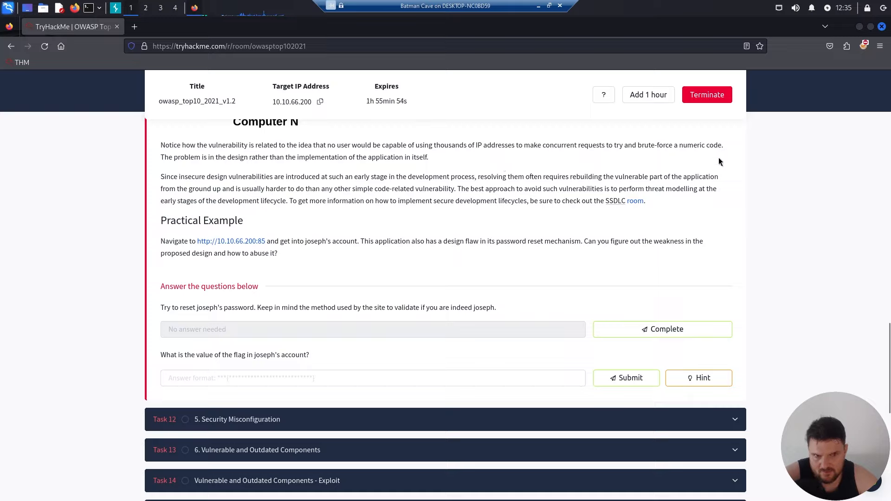
pyautogui.moveTo(221, 173)
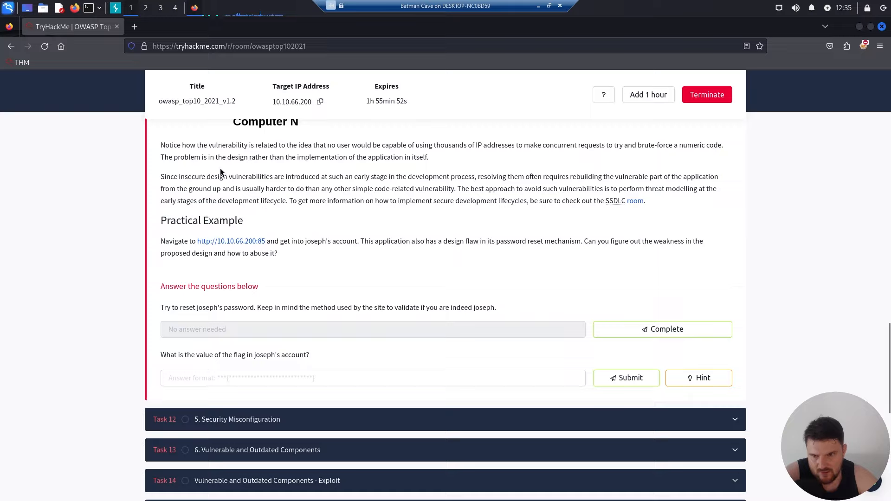
pyautogui.moveTo(346, 170)
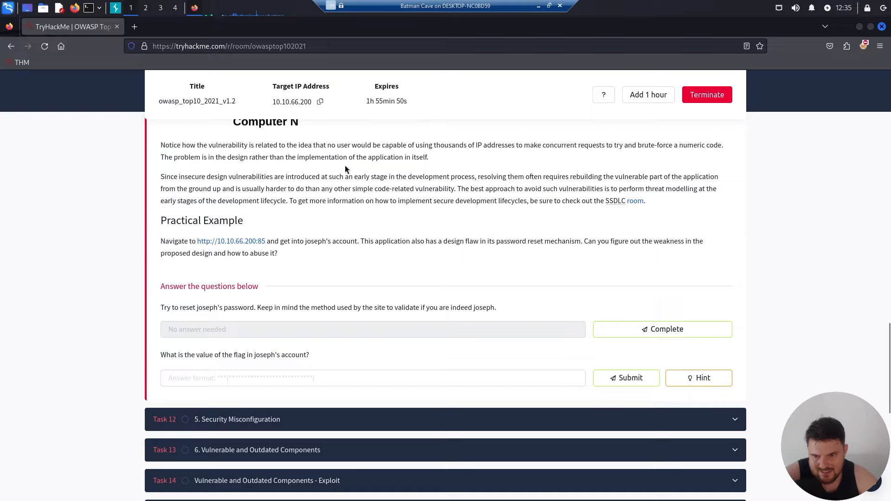
pyautogui.moveTo(401, 217)
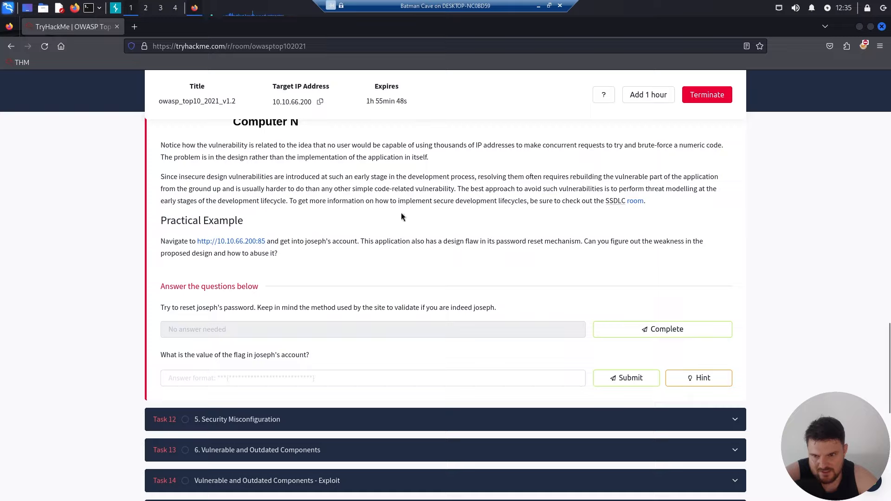
pyautogui.moveTo(374, 187)
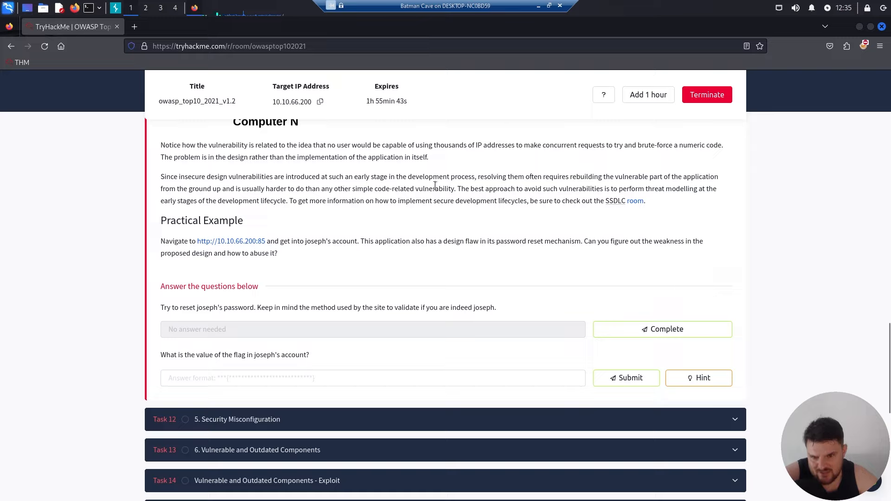
pyautogui.moveTo(579, 188)
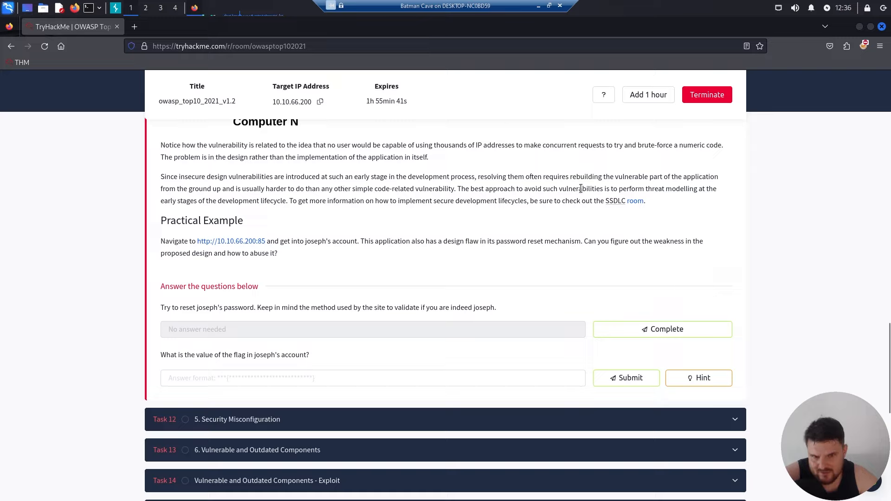
pyautogui.moveTo(616, 192)
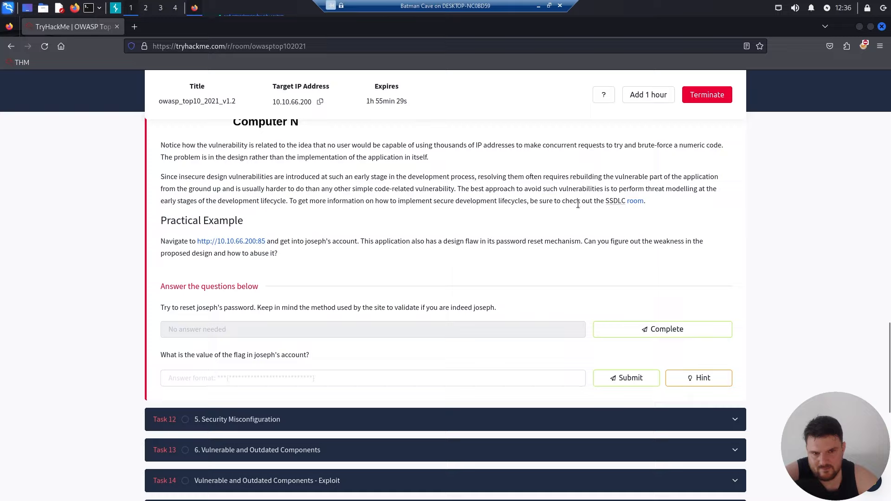
pyautogui.moveTo(691, 199)
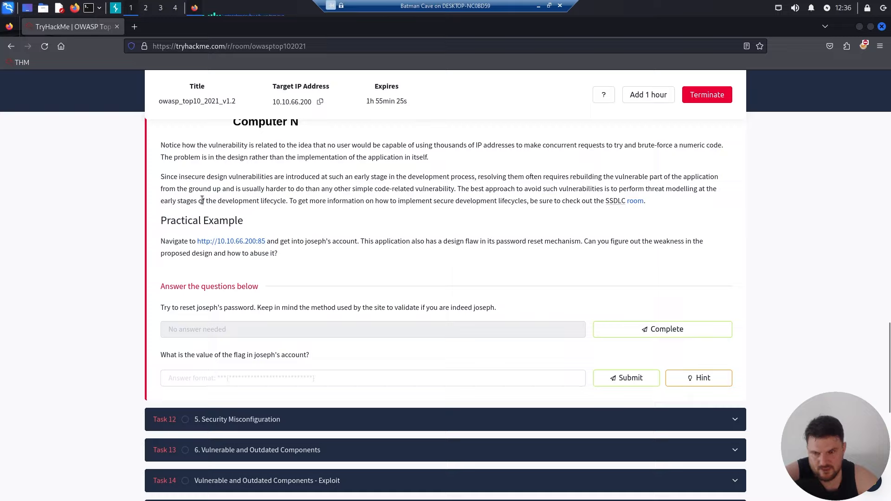
pyautogui.moveTo(343, 211)
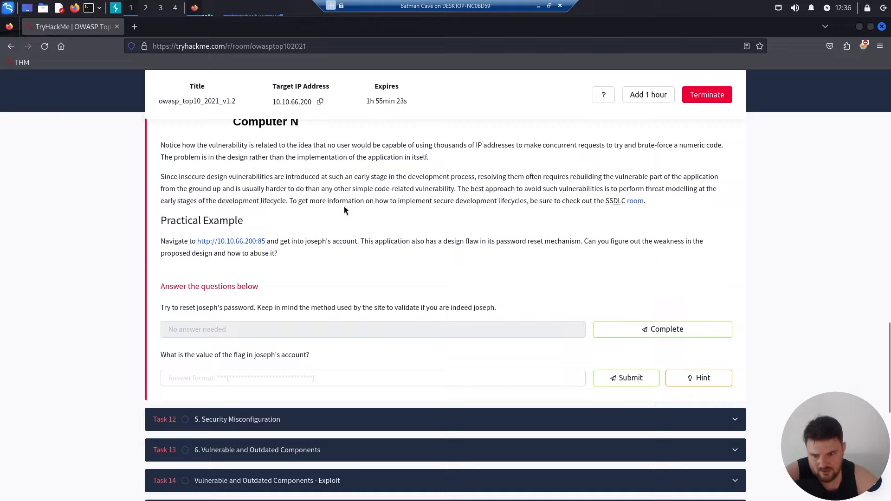
pyautogui.moveTo(490, 205)
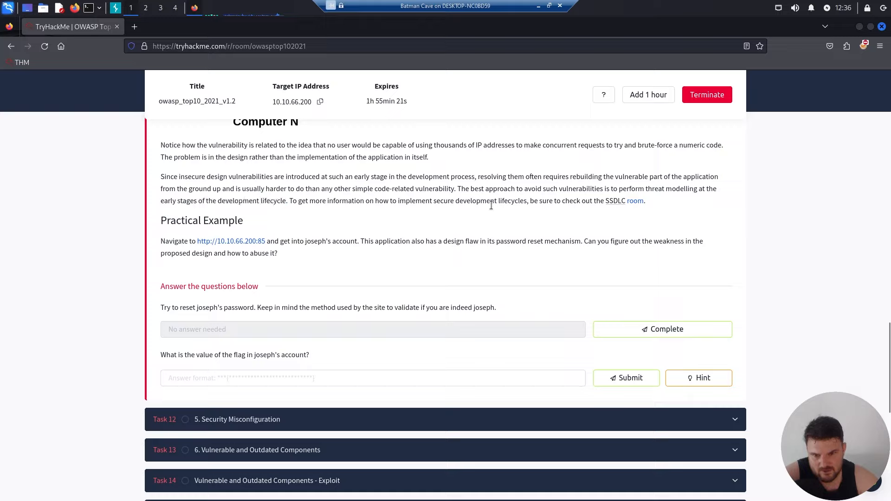
pyautogui.moveTo(617, 213)
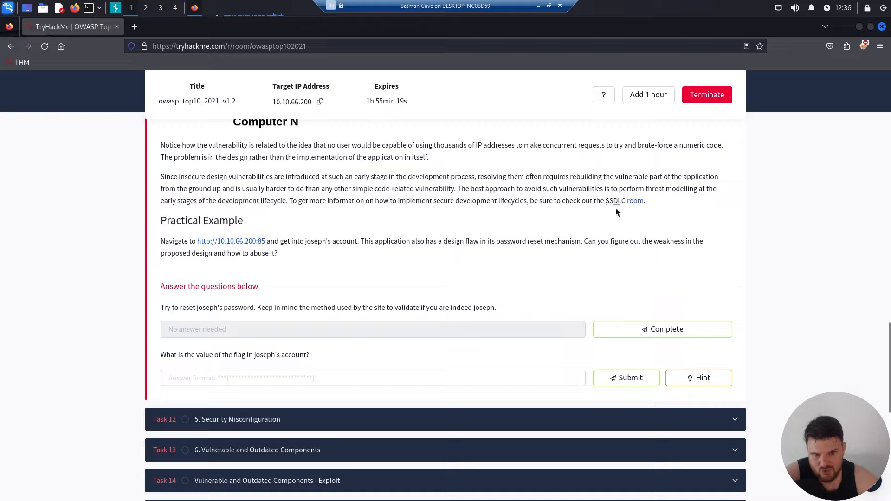
pyautogui.moveTo(635, 201)
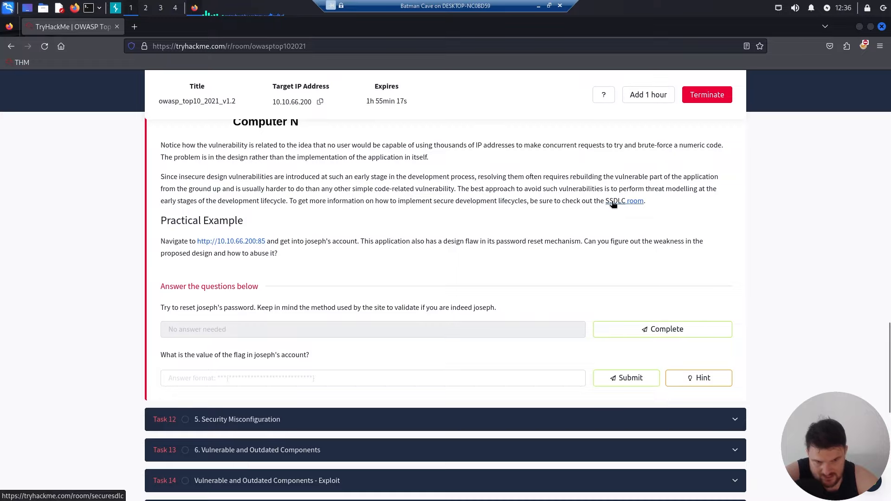
# Launch the linked Secure SDLC room in a separate tab from Task 11
pyautogui.click(614, 201)
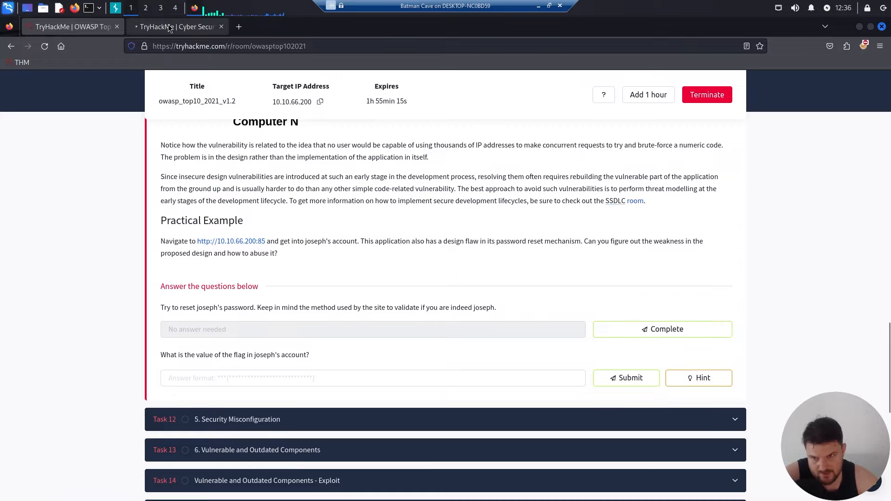
pyautogui.click(635, 201)
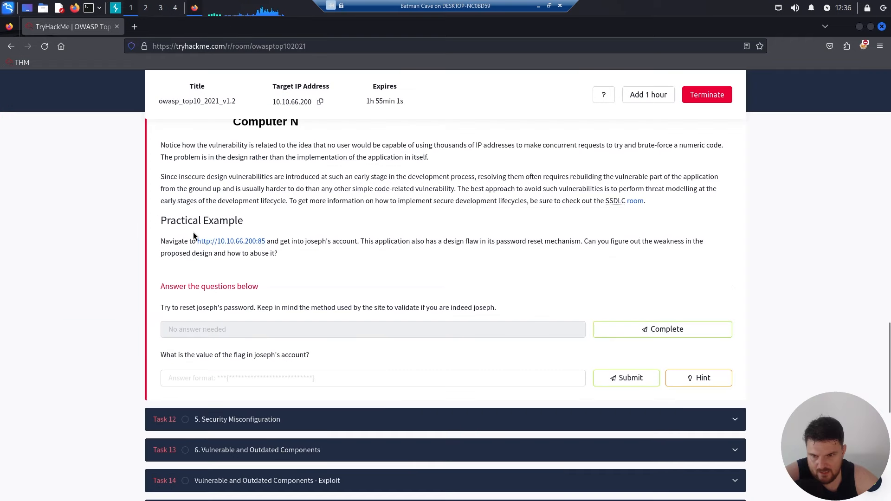
# Bring the Practical Example with the target address into view beside the AttackBox desktop
pyautogui.scroll(3)
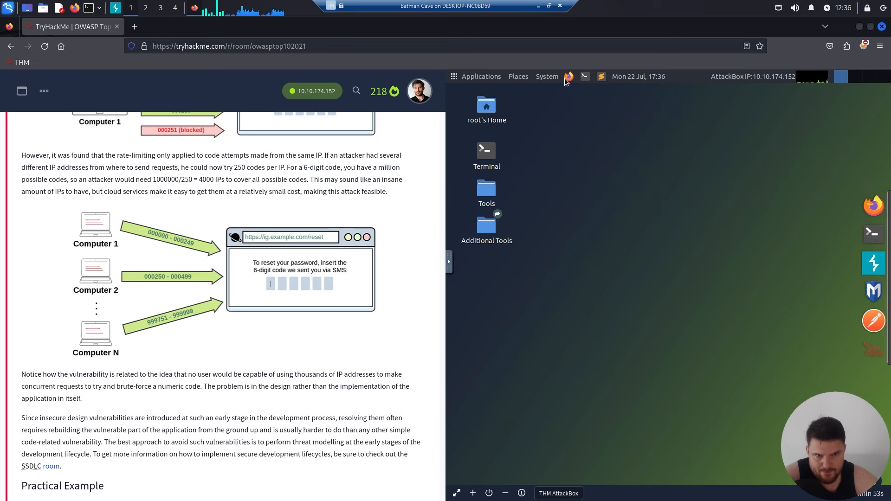
pyautogui.scroll(-3)
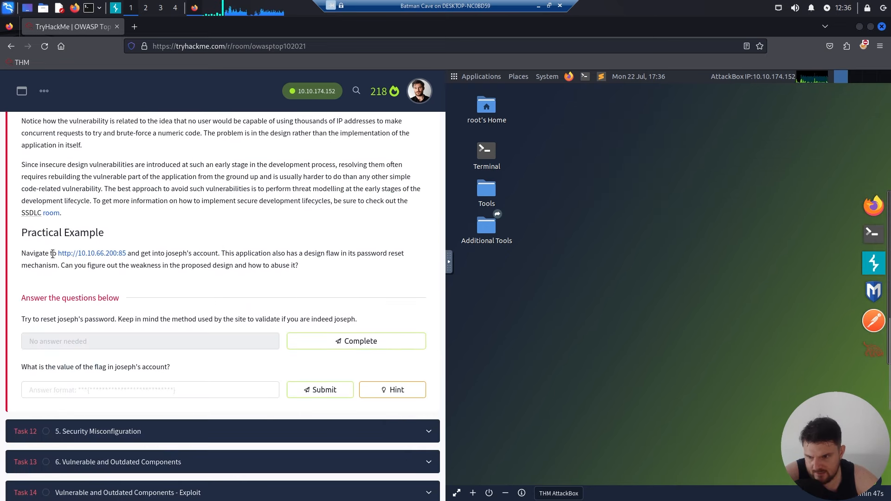
pyautogui.moveTo(91, 253)
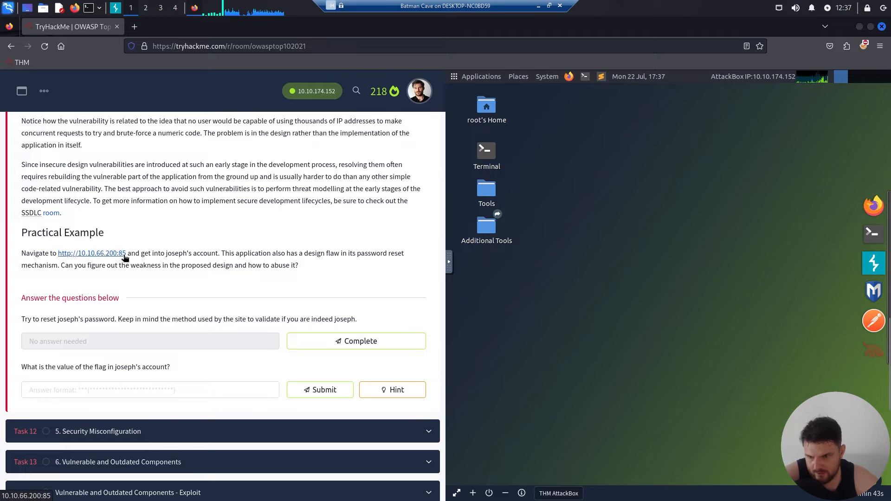
# Browse to the target 10.x address in Firefox on the AttackBox and go to the password reset page
pyautogui.click(874, 209)
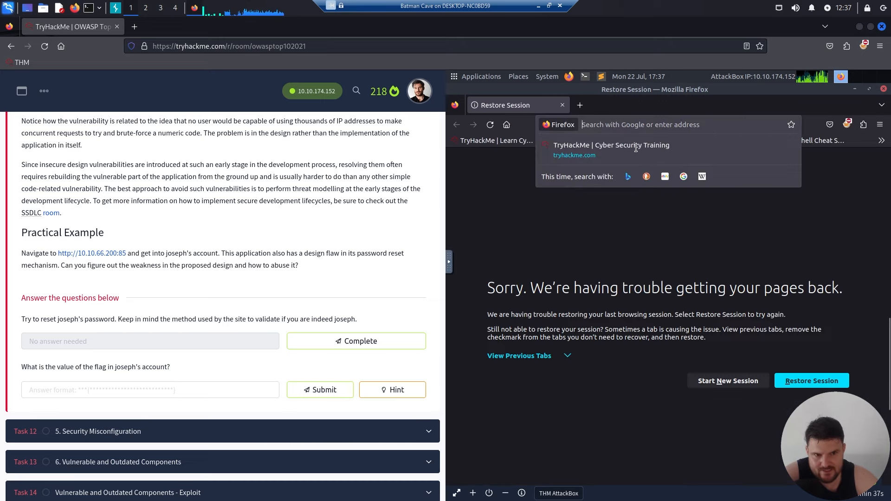
pyautogui.write('10.10.66.200:85')
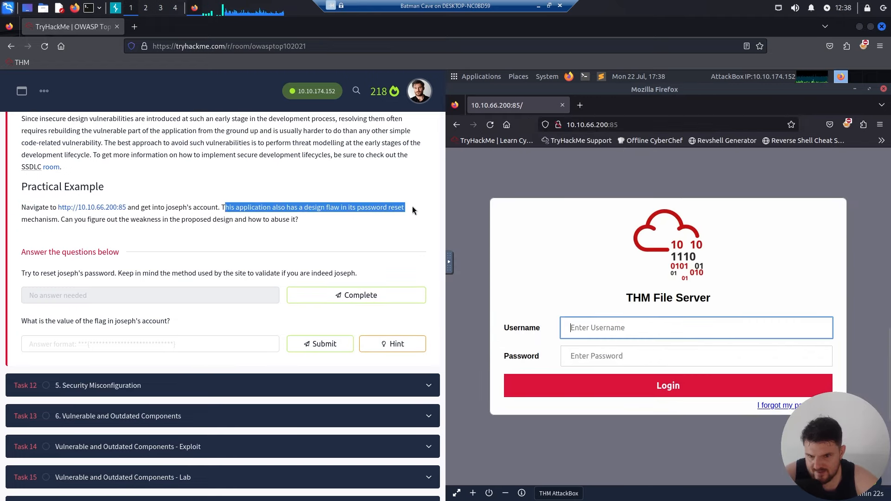
pyautogui.click(389, 207)
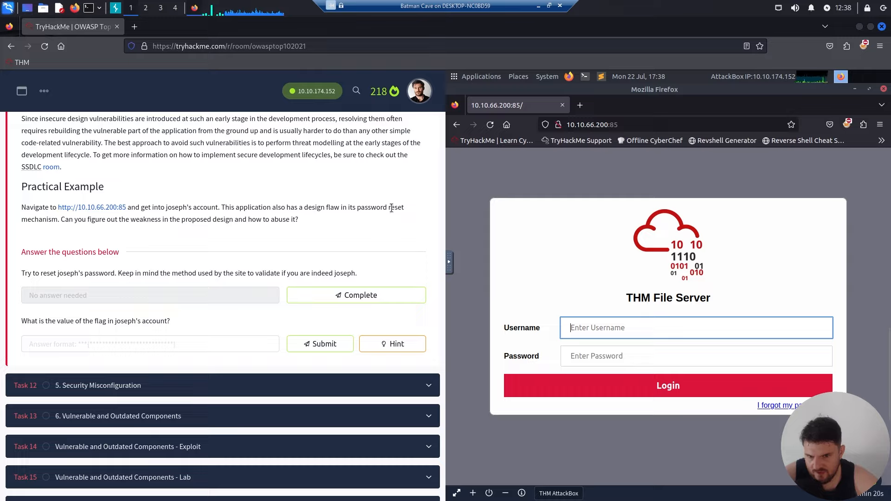
pyautogui.moveTo(814, 347)
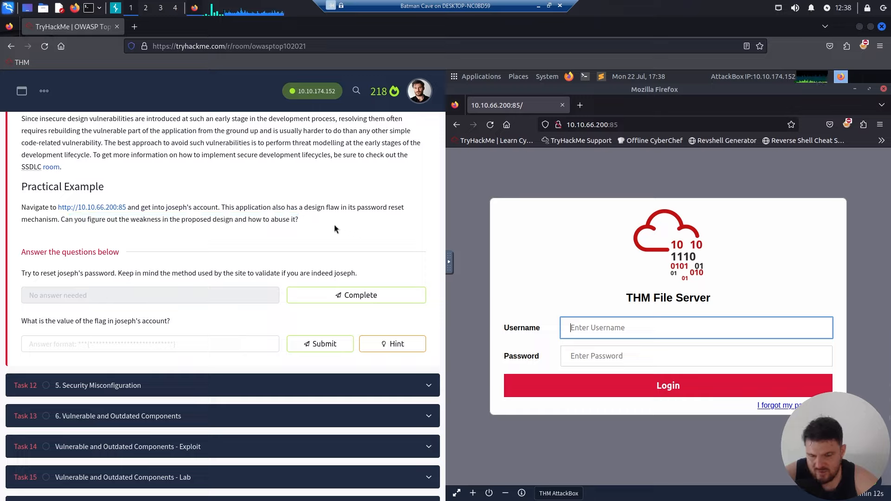
pyautogui.click(778, 406)
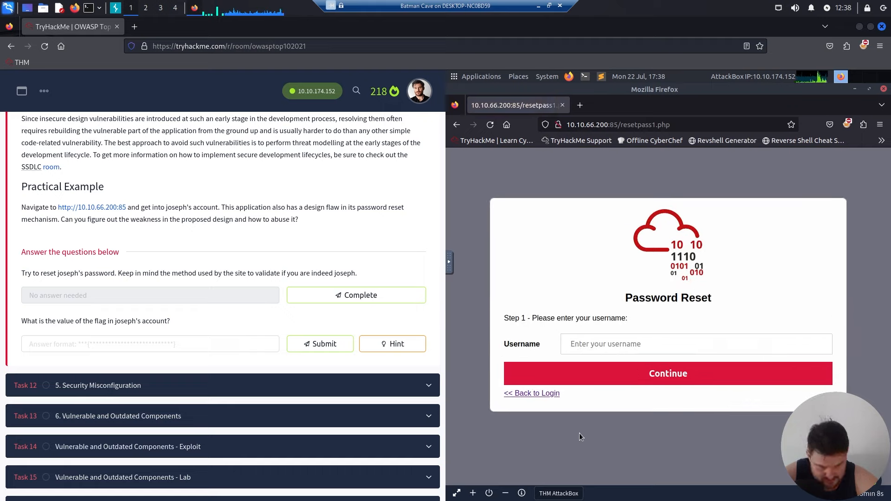
pyautogui.moveTo(655, 320)
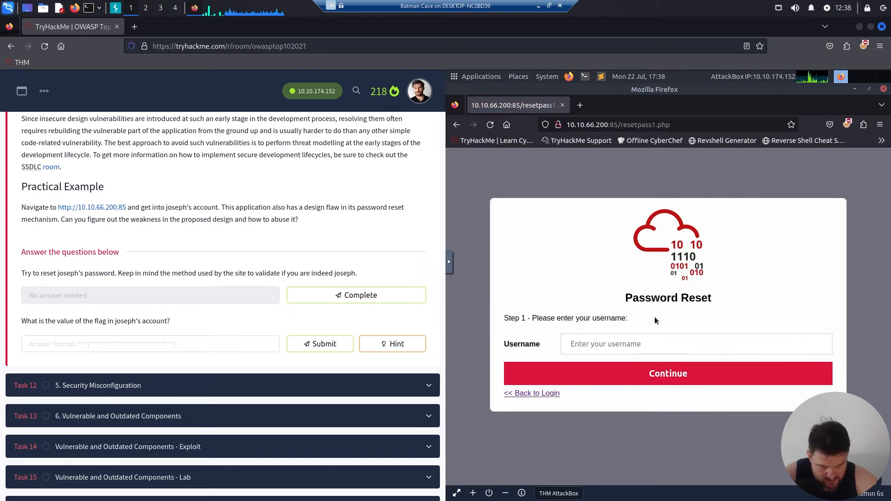
# Submit joseph as the username to reach reset step 2 and dismiss the save-password prompt
pyautogui.click(696, 343)
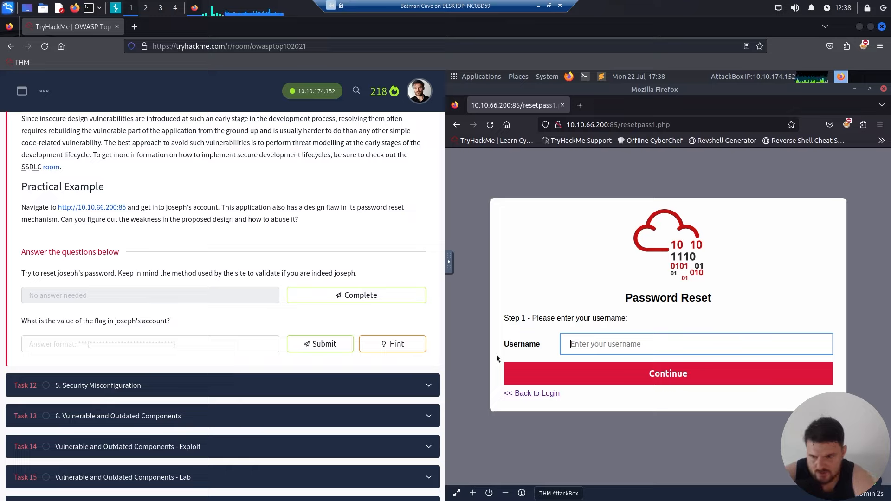
pyautogui.click(668, 374)
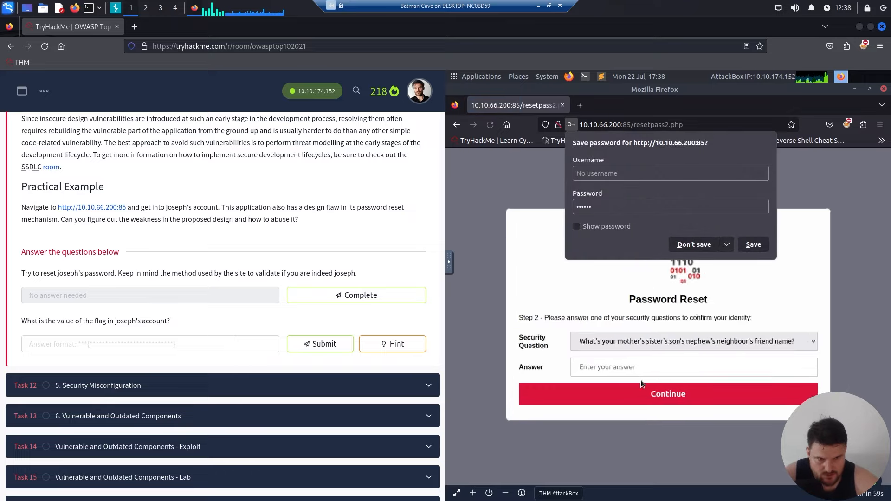
pyautogui.click(667, 394)
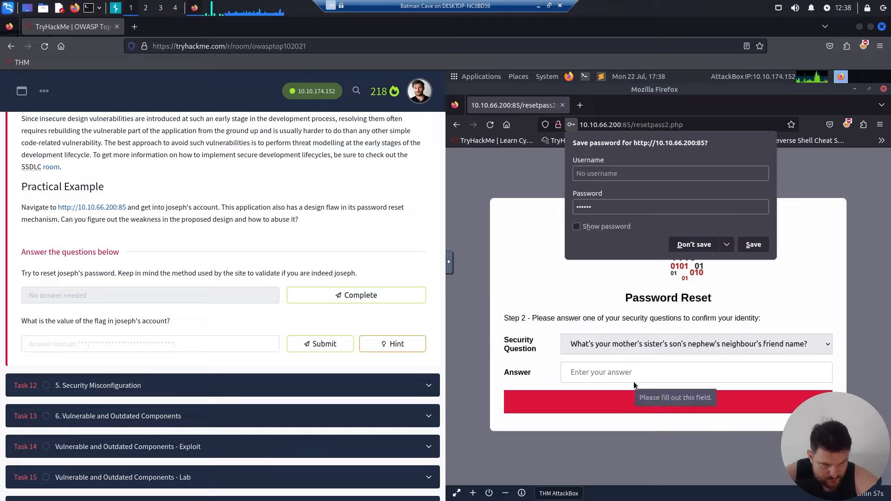
pyautogui.click(693, 244)
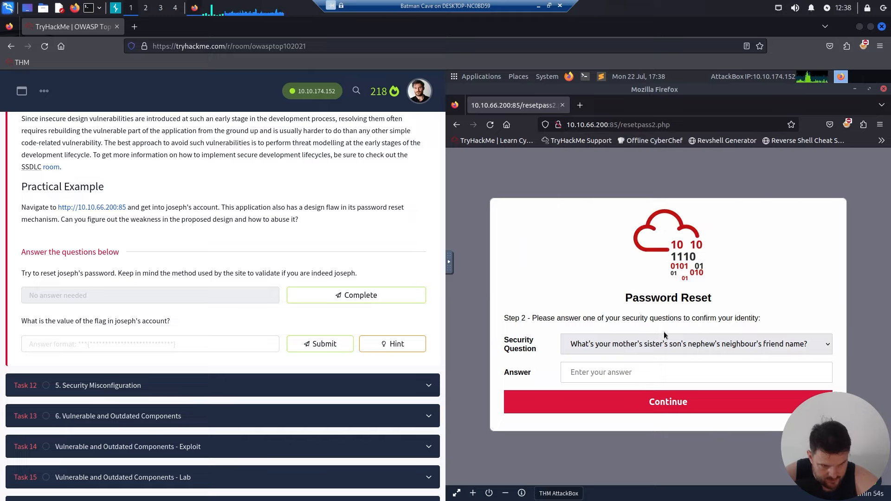
pyautogui.moveTo(780, 329)
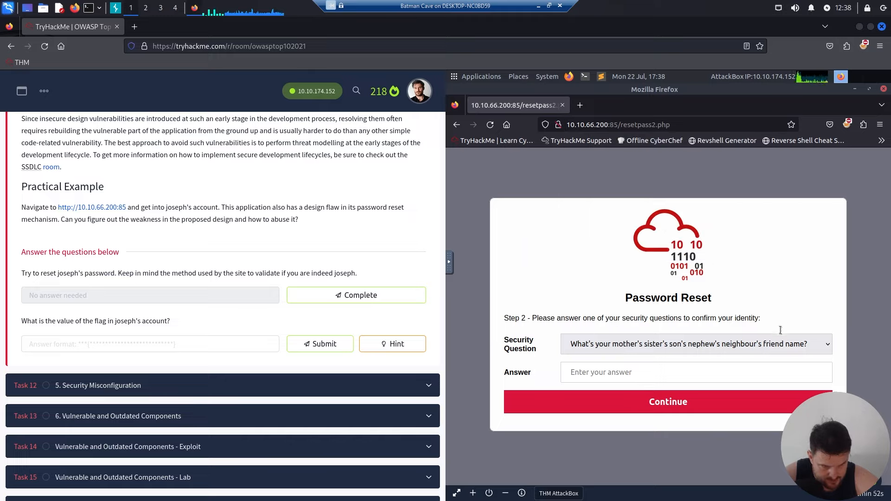
# Guess a security question answer for joseph, get 'Incorrect answer! Try again.', then try another question with 'pi'
pyautogui.click(695, 343)
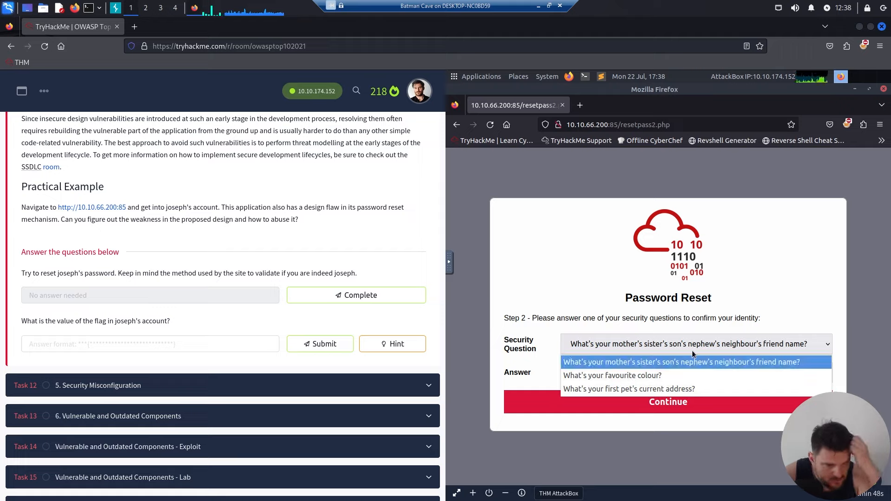
pyautogui.click(612, 375)
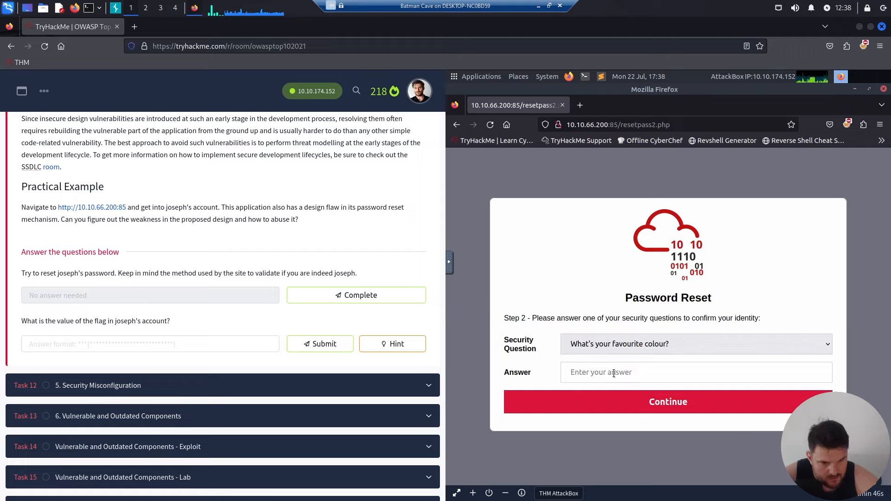
pyautogui.click(667, 401)
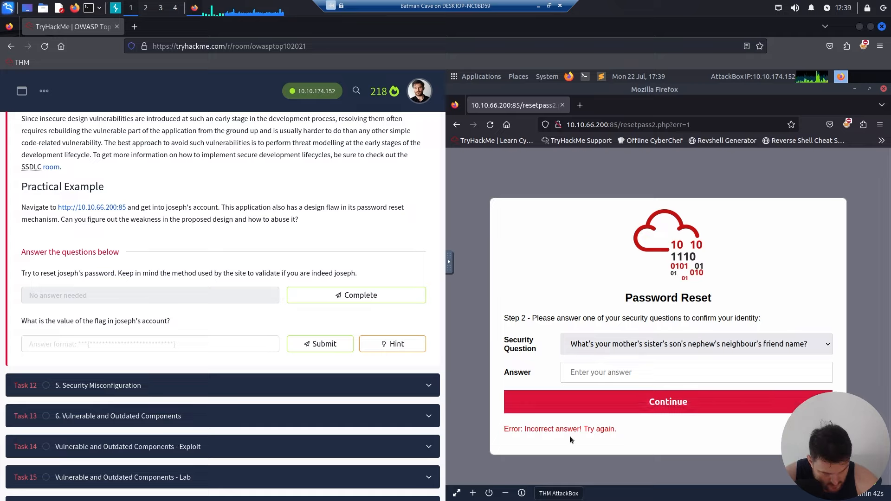
pyautogui.click(695, 372)
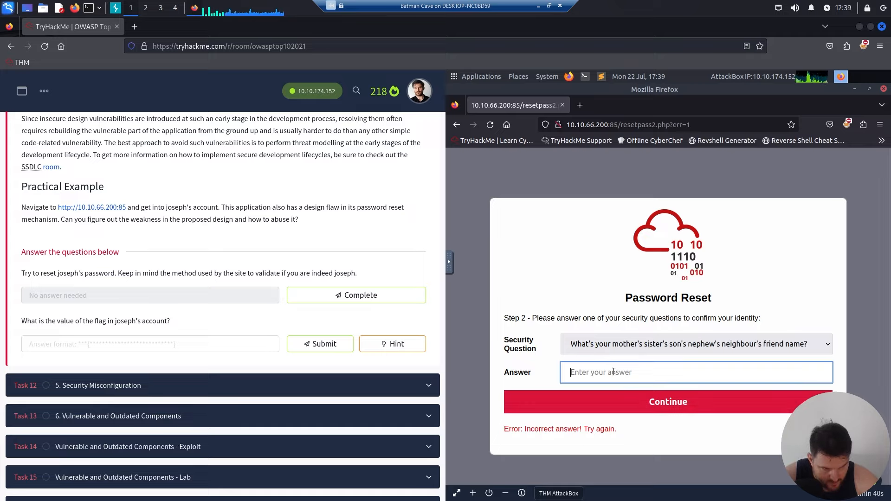
pyautogui.click(695, 344)
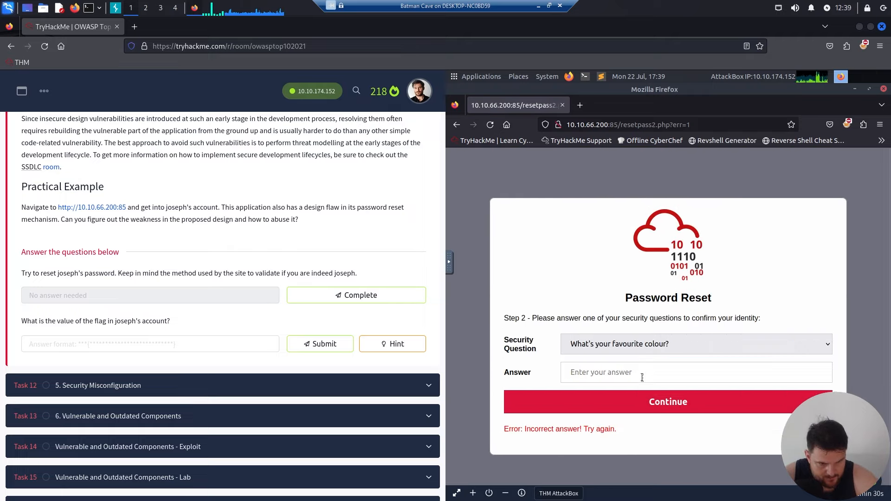
pyautogui.write('pi')
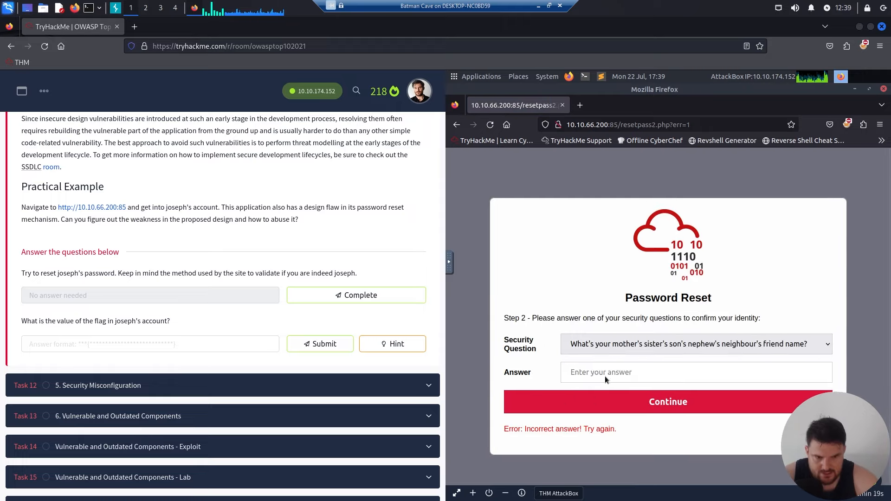
# Send the intercepted security-answer request to Intruder and mark the a= value as the payload position
pyautogui.click(695, 372)
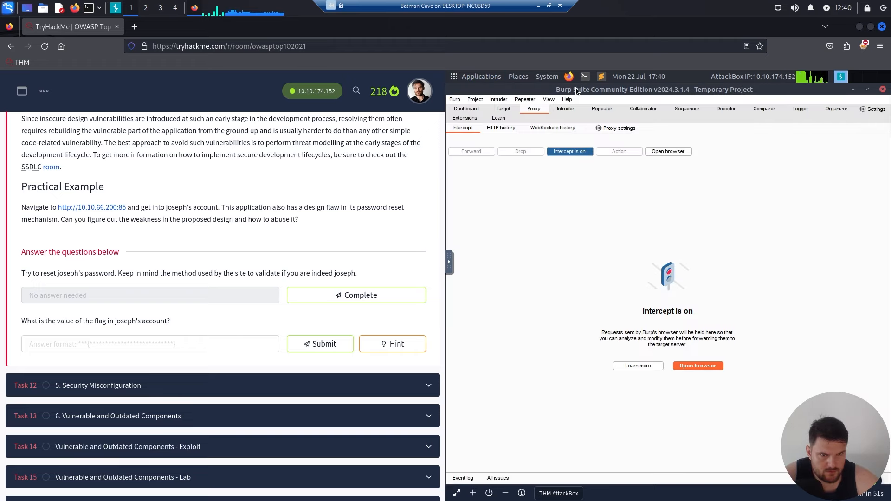
pyautogui.rightClick(512, 227)
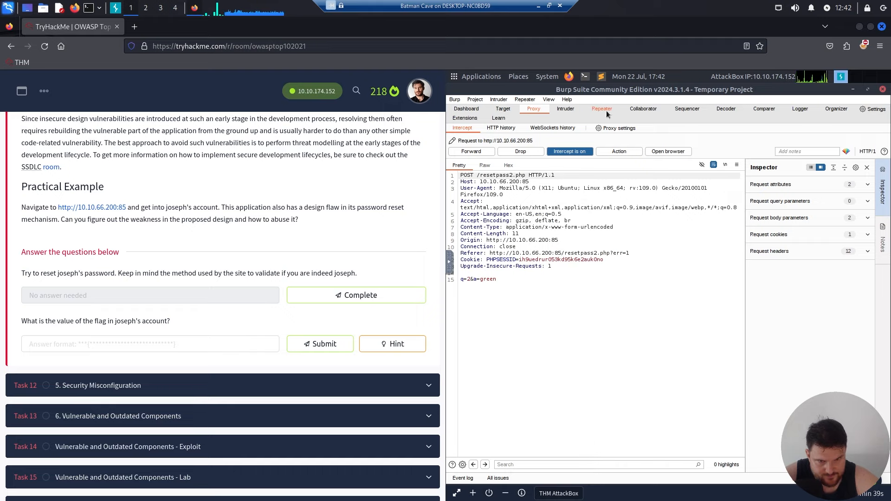
pyautogui.click(601, 109)
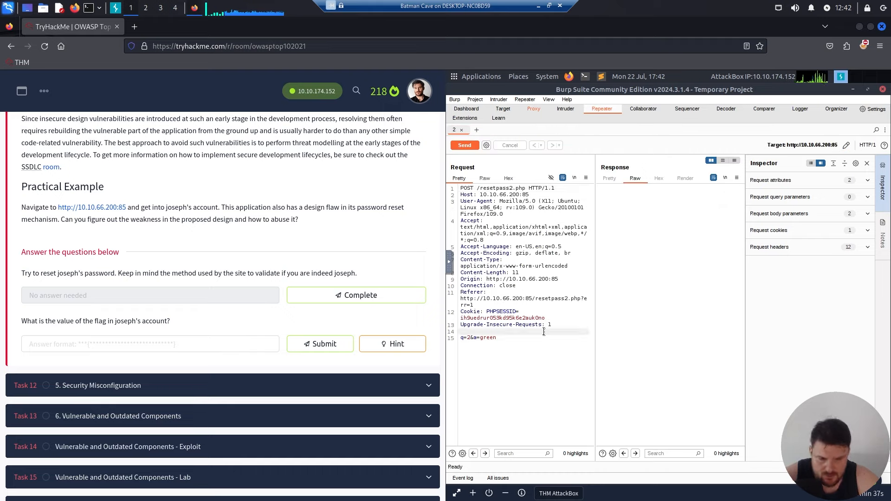
pyautogui.click(464, 144)
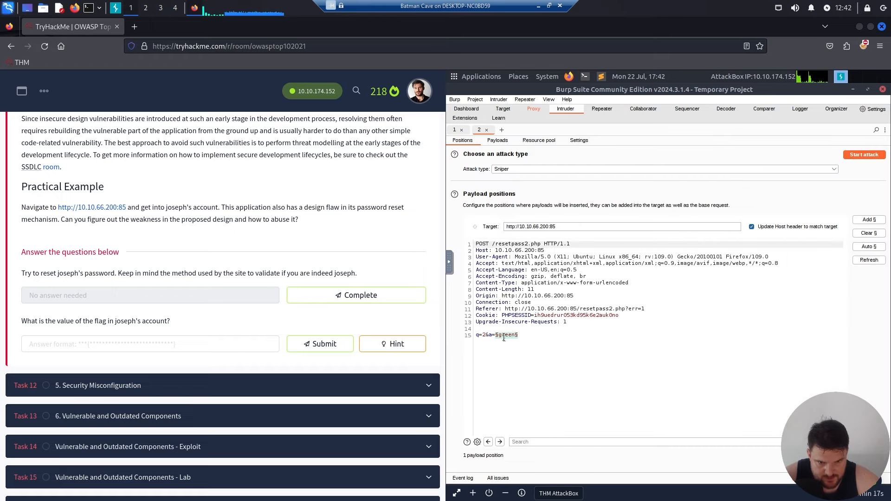
pyautogui.click(497, 140)
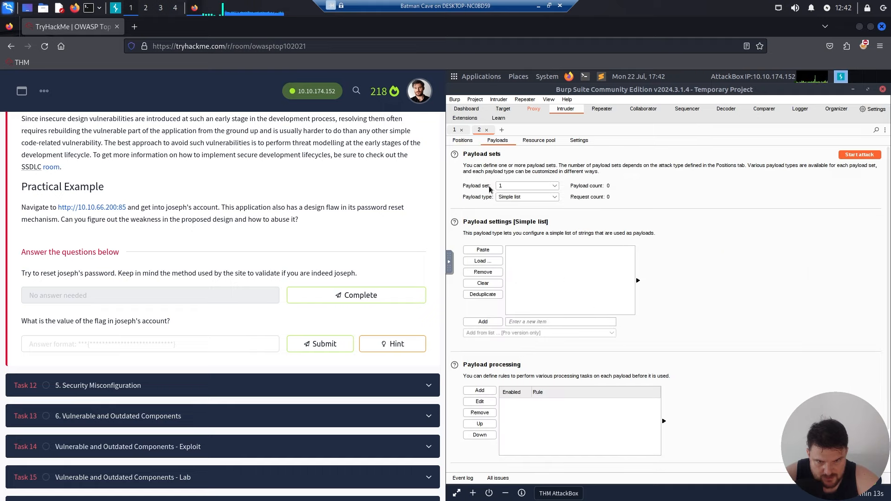
pyautogui.moveTo(529, 200)
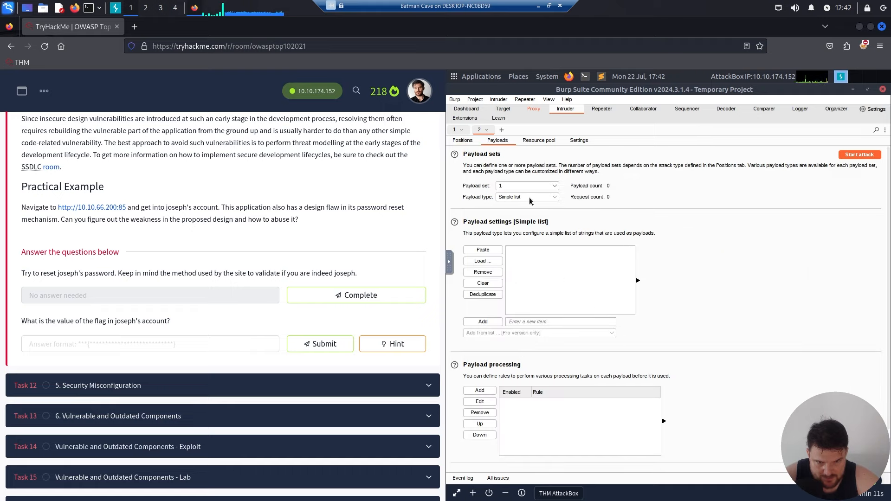
# Build a Simple list payload of colour guesses black, white, purple, brown
pyautogui.click(526, 197)
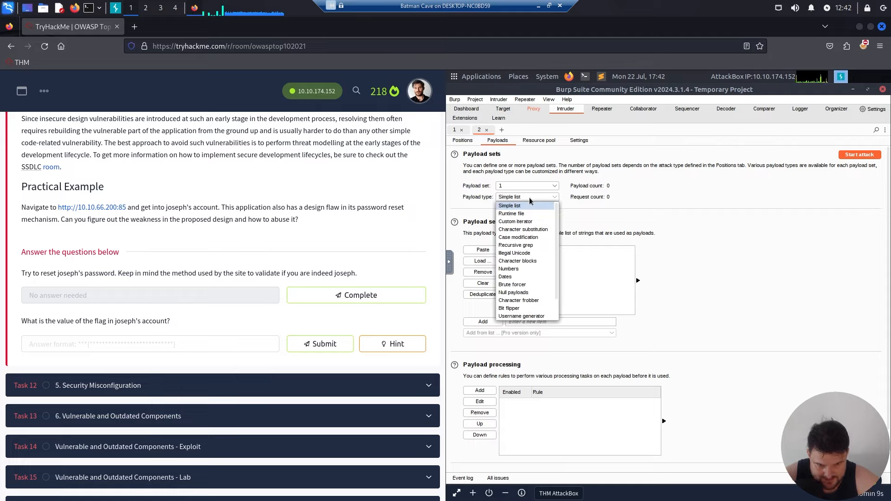
pyautogui.moveTo(524, 221)
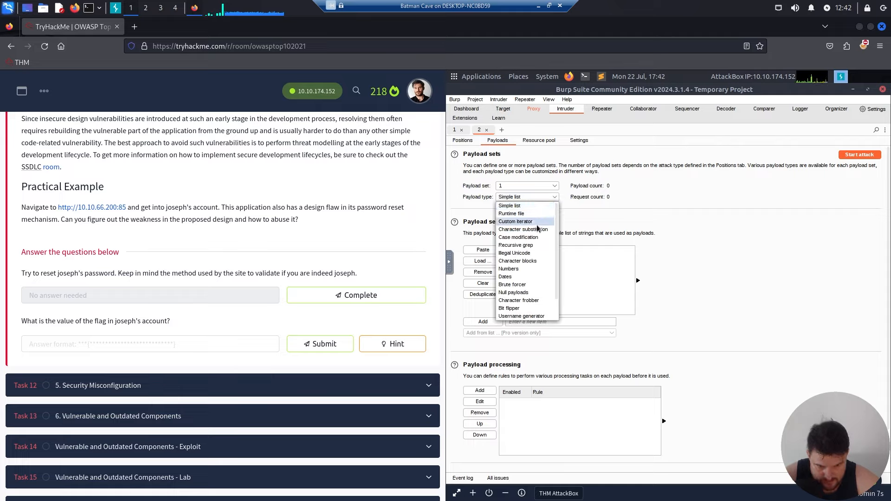
pyautogui.click(509, 206)
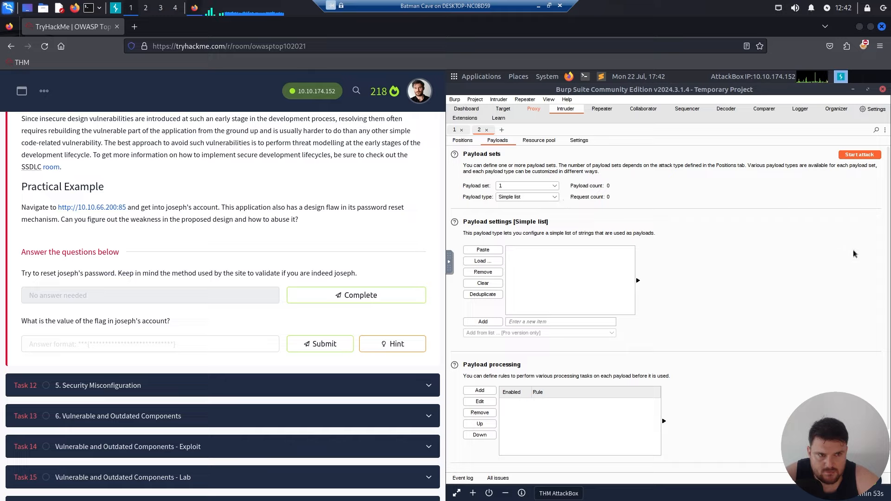
pyautogui.write('wh')
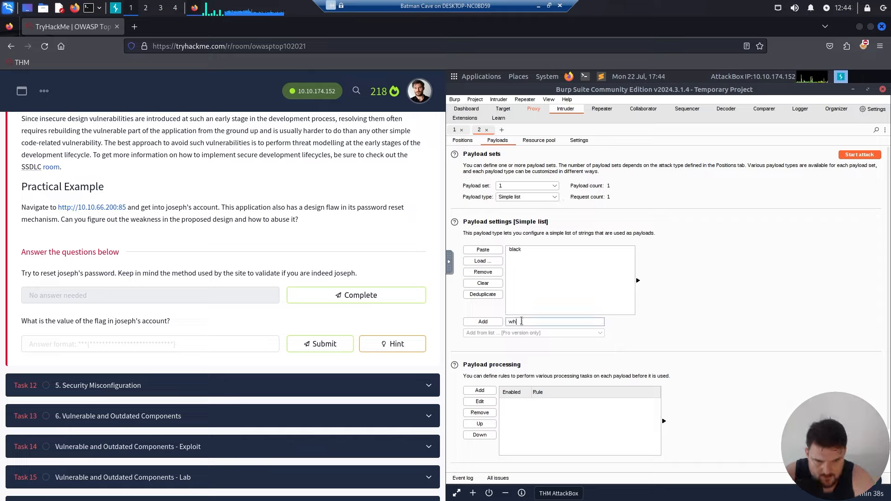
pyautogui.click(482, 322)
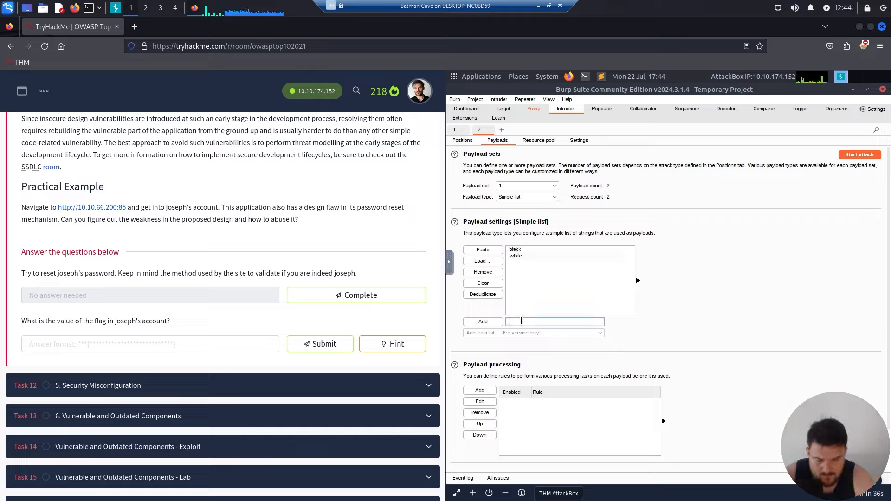
pyautogui.write('purpl')
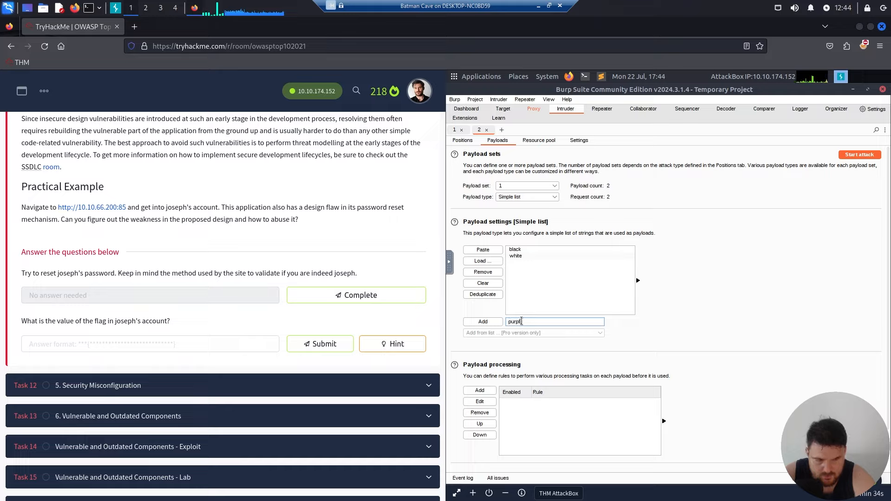
pyautogui.click(482, 322)
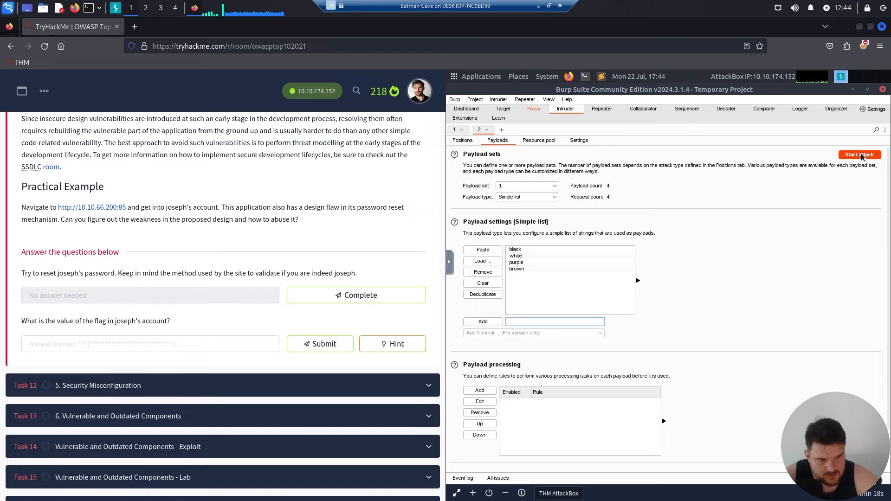
# Run the colour attack, accept the demo warning and compare result lengths, noting purple and brown differ
pyautogui.click(860, 154)
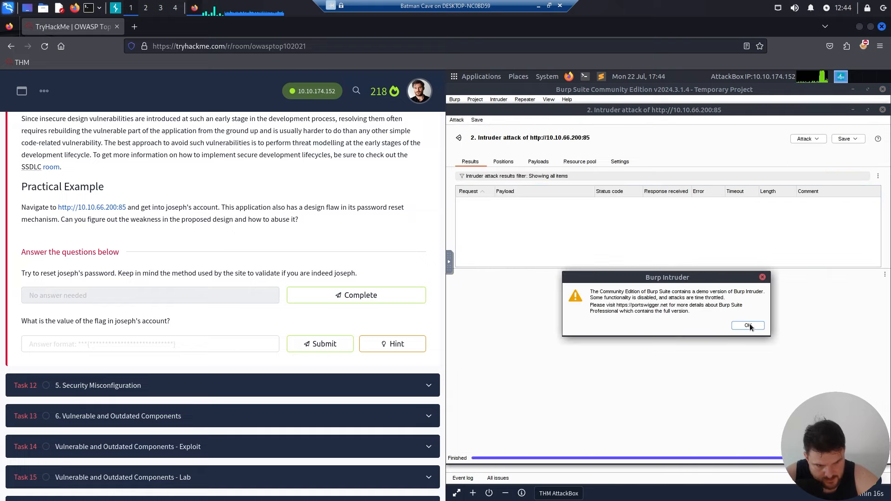
pyautogui.click(747, 325)
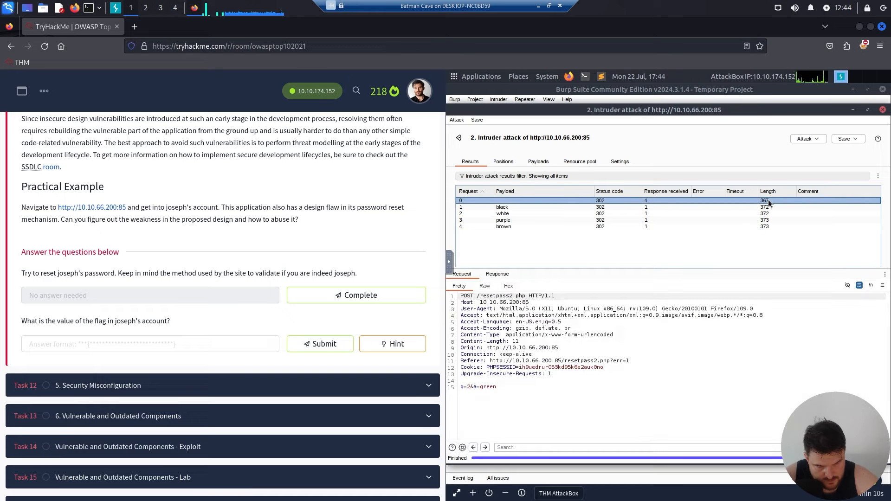
pyautogui.moveTo(715, 259)
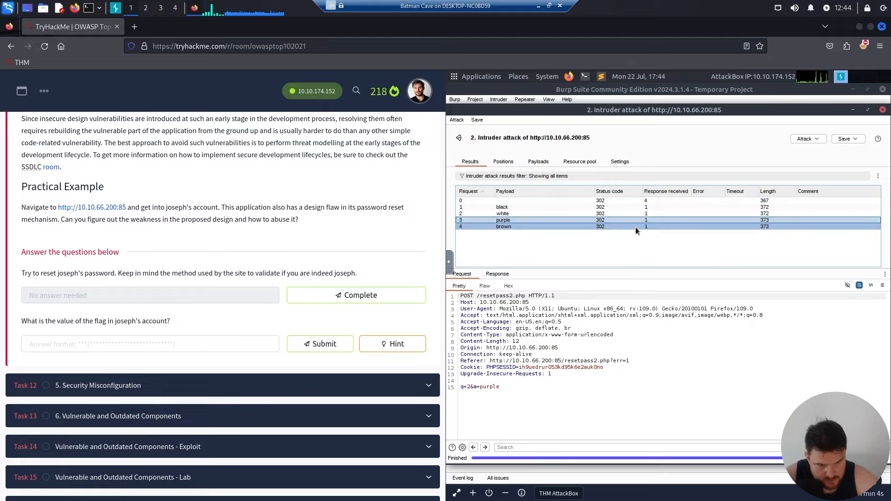
pyautogui.click(502, 206)
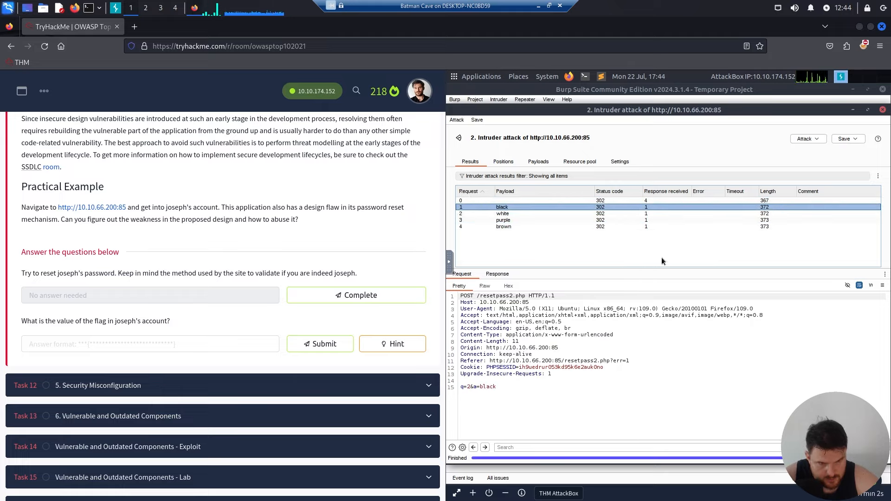
pyautogui.click(841, 77)
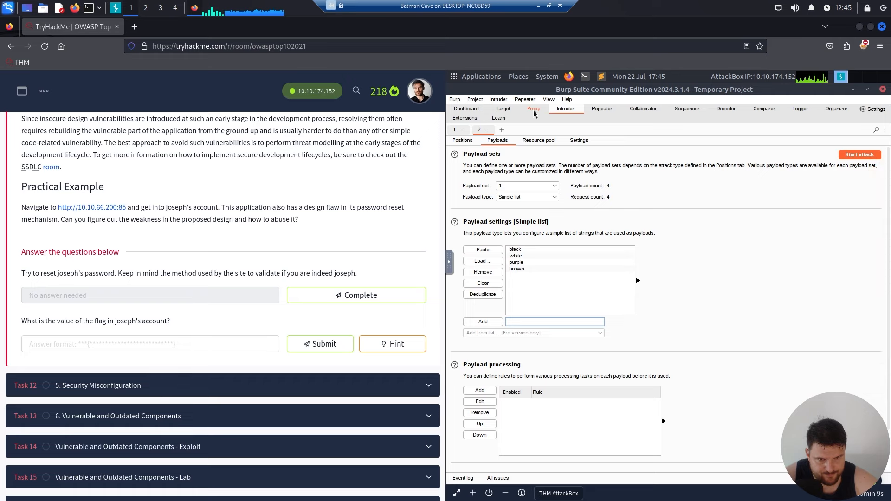
pyautogui.click(533, 108)
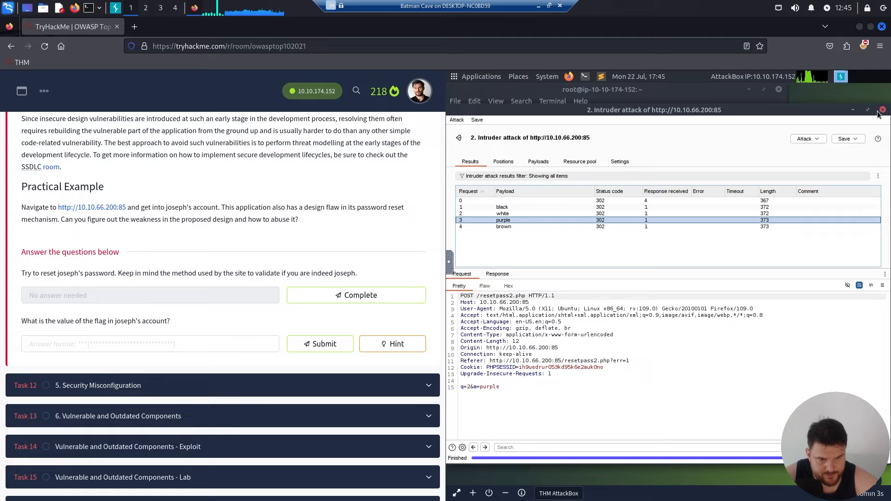
# Close the attack results window and discard the finished attack
pyautogui.click(883, 109)
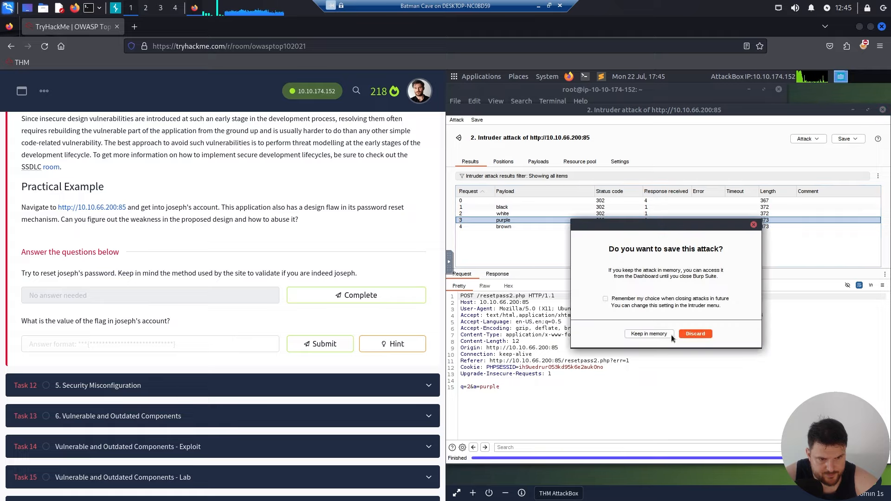
pyautogui.click(695, 333)
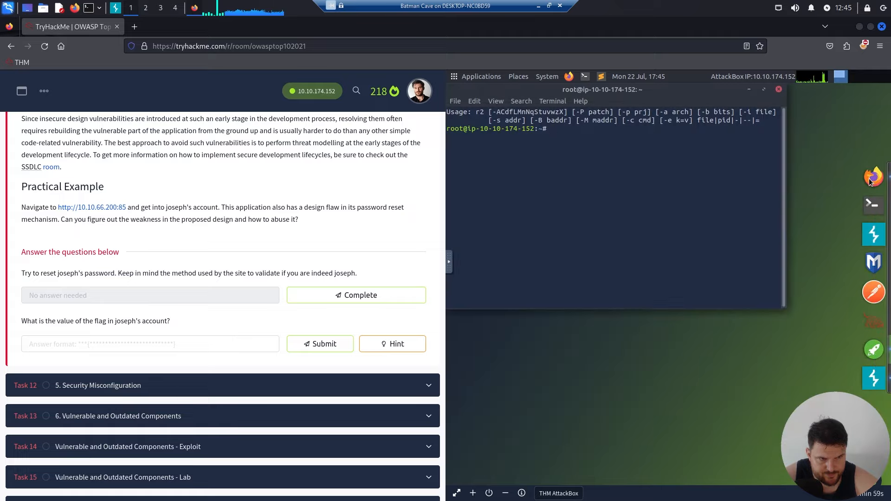
# Copy joseph's new password, mark the first Task 11 question complete, and go back to the File Server login
pyautogui.click(875, 178)
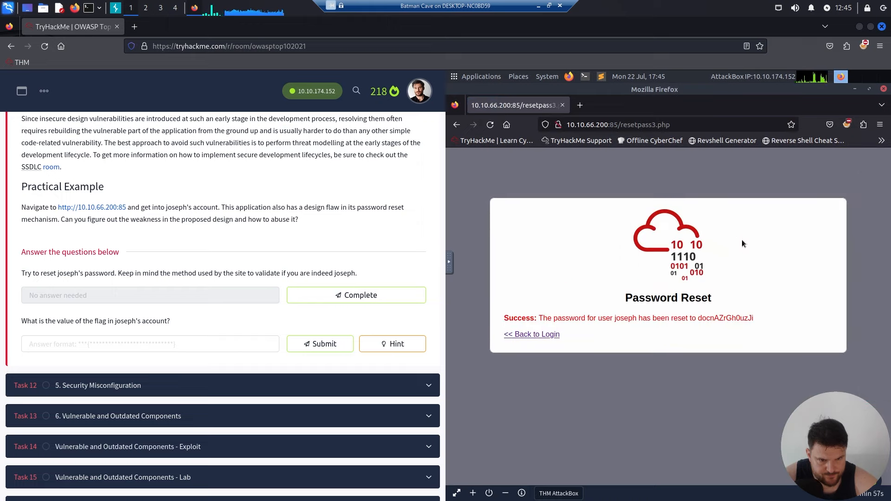
pyautogui.moveTo(702, 318)
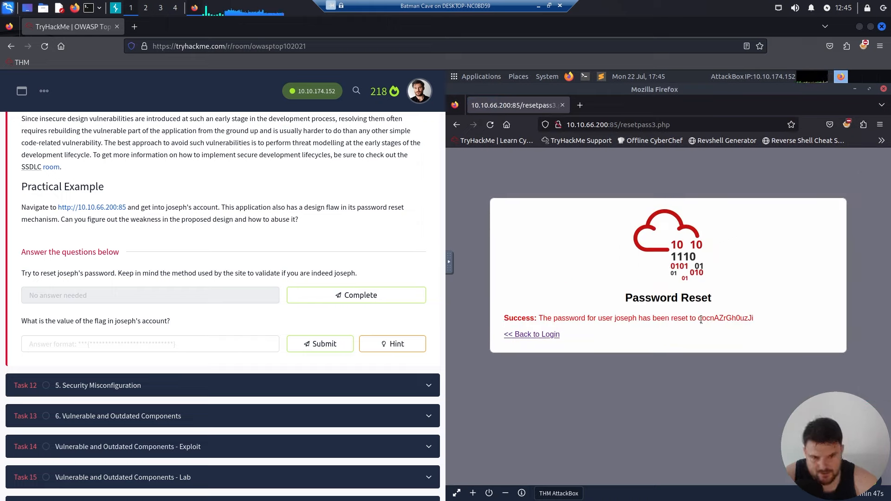
pyautogui.rightClick(725, 318)
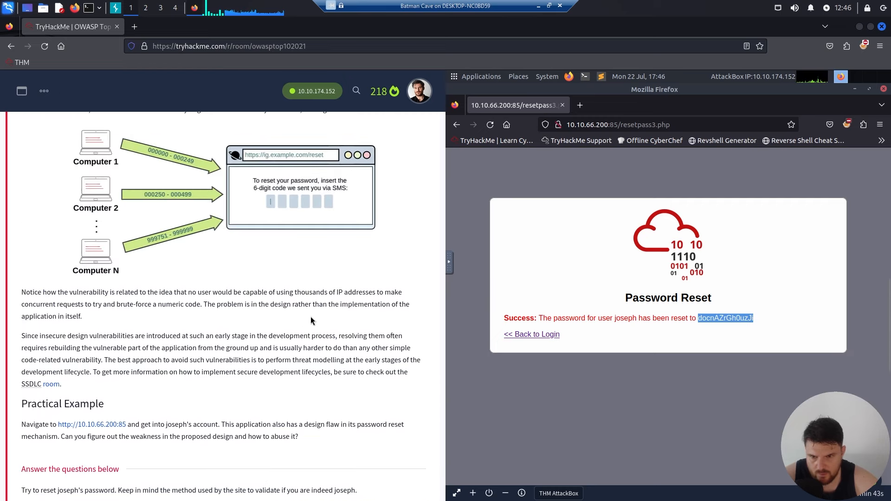
pyautogui.scroll(3)
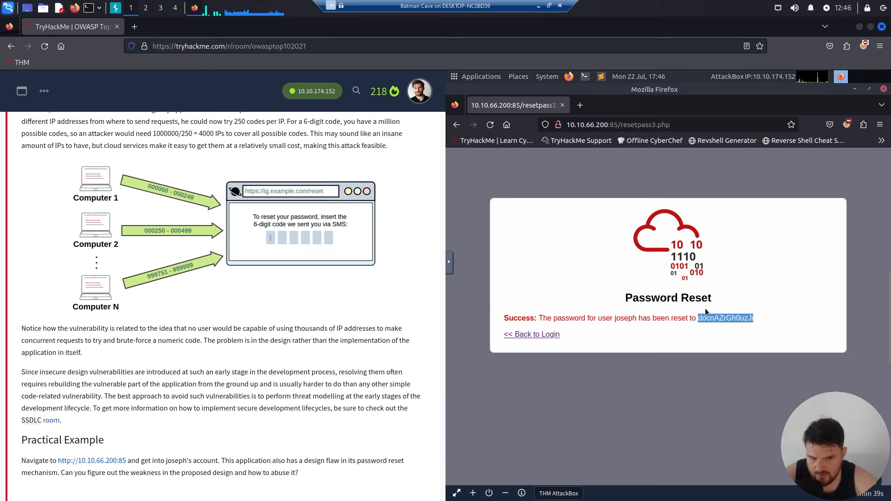
pyautogui.scroll(-3)
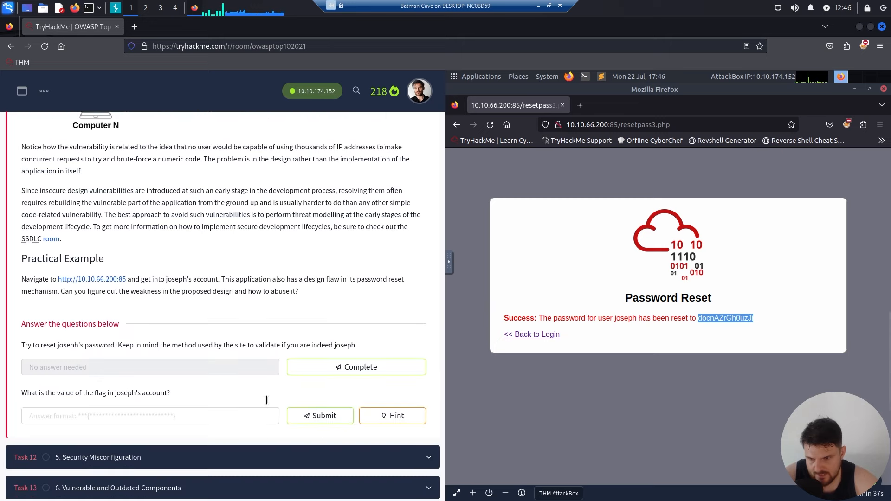
pyautogui.scroll(-3)
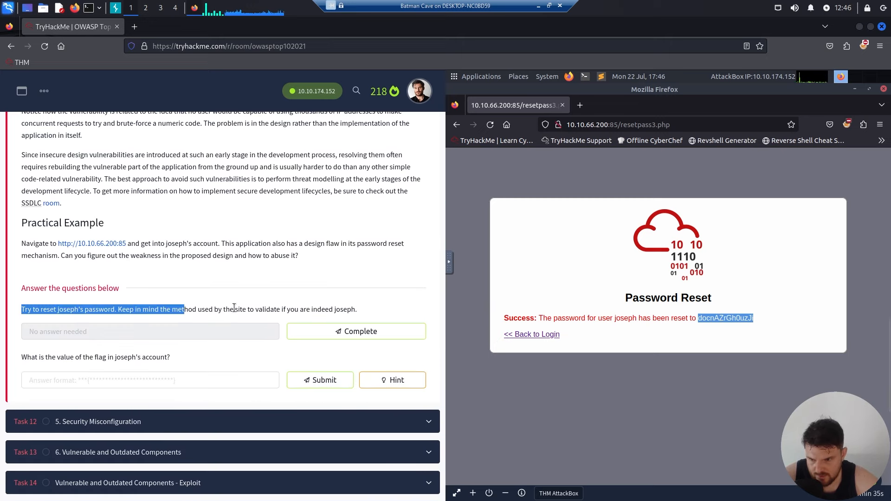
pyautogui.click(357, 331)
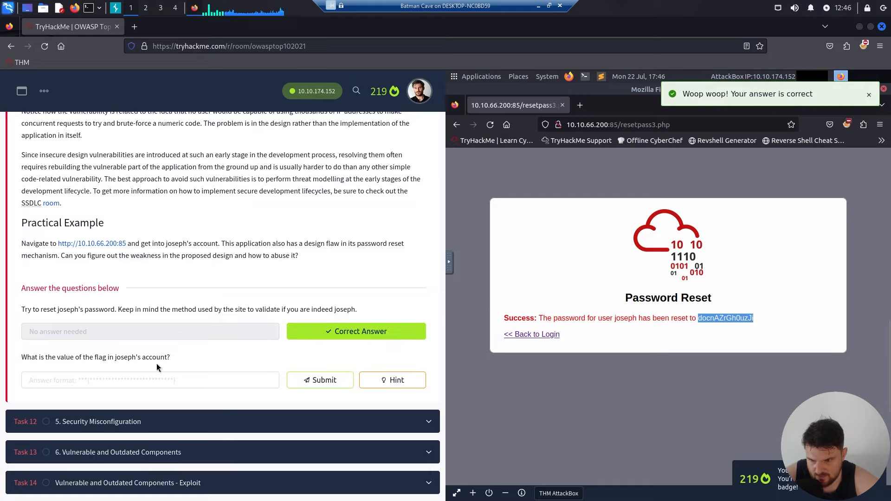
pyautogui.rightClick(725, 318)
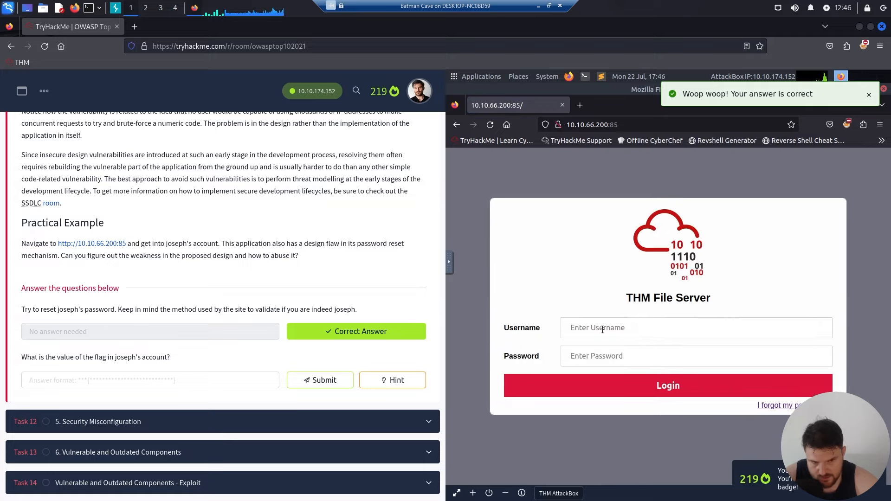
# Log in as joseph with the new password and read Flag.txt from his Private folder
pyautogui.write('joseph')
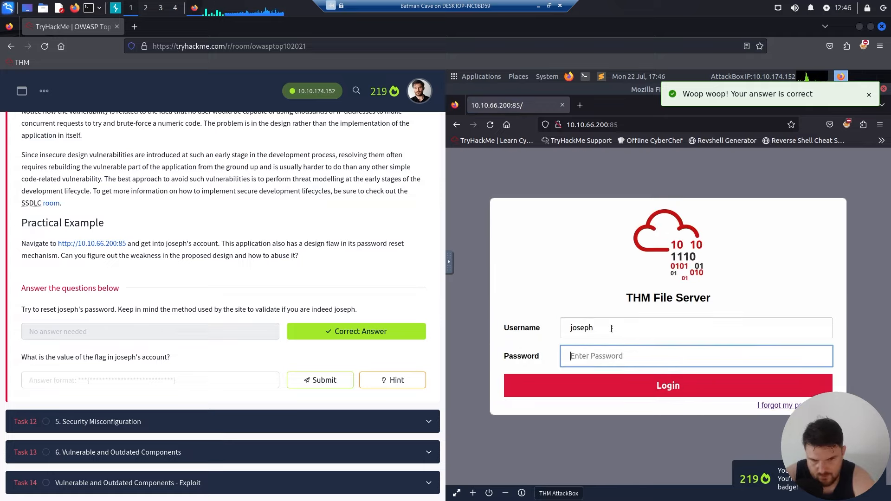
pyautogui.click(667, 386)
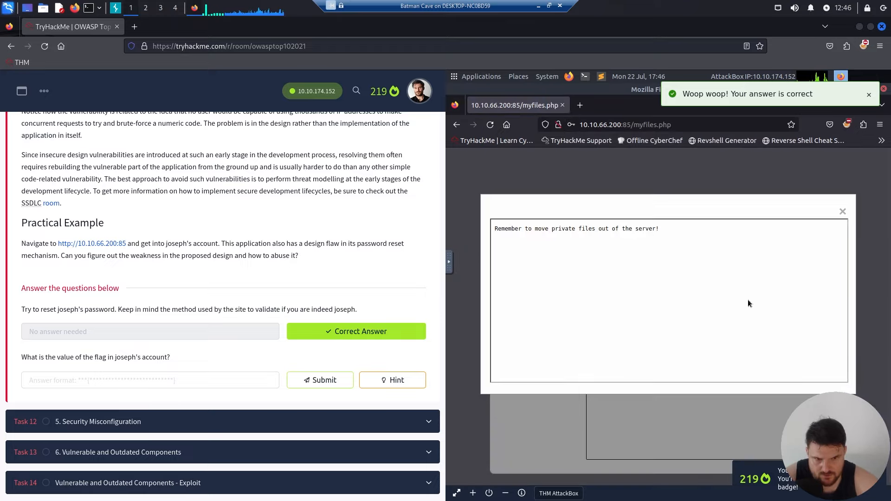
pyautogui.moveTo(629, 244)
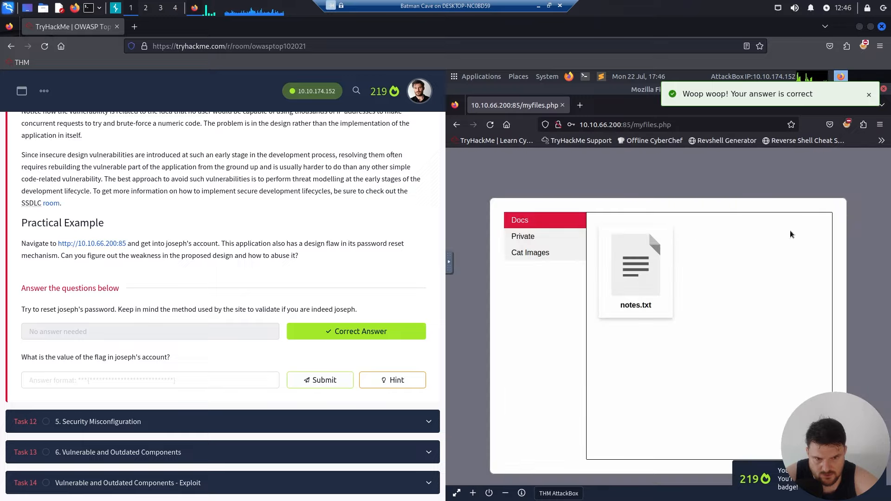
pyautogui.click(522, 236)
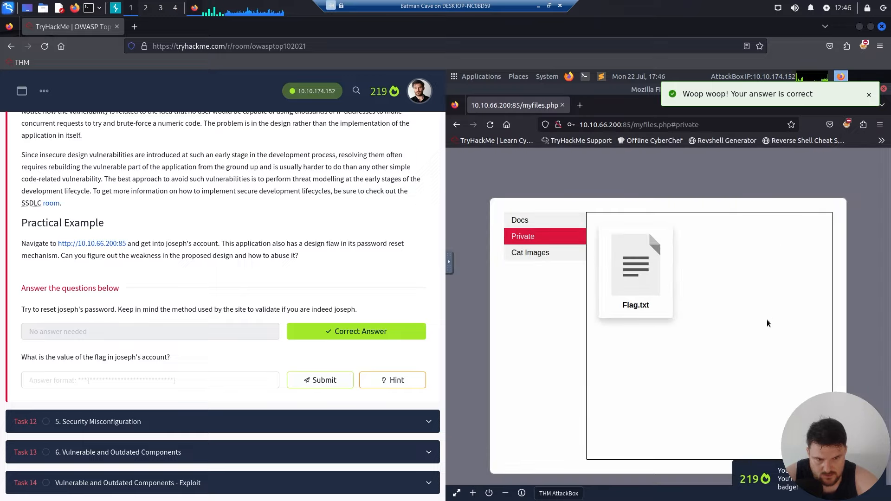
pyautogui.click(635, 263)
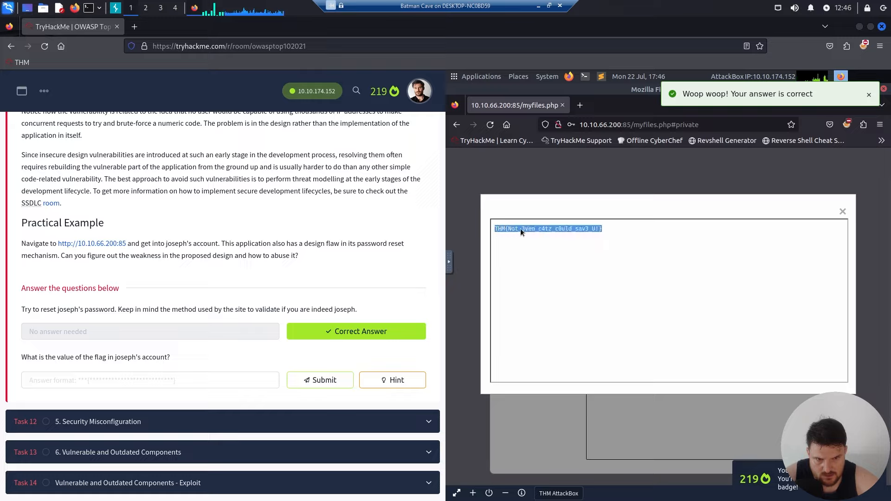
pyautogui.moveTo(238, 376)
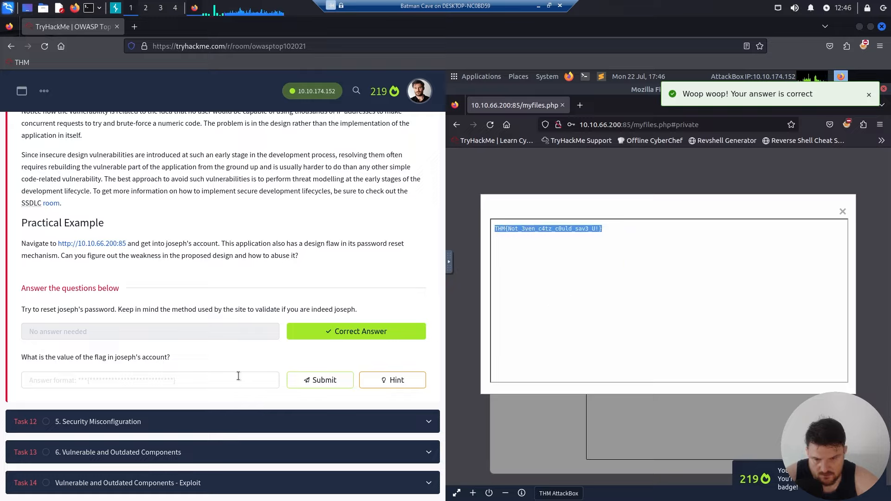
pyautogui.write('THM{Not_3ven_c4tz_c0uld_sav3_U!}')
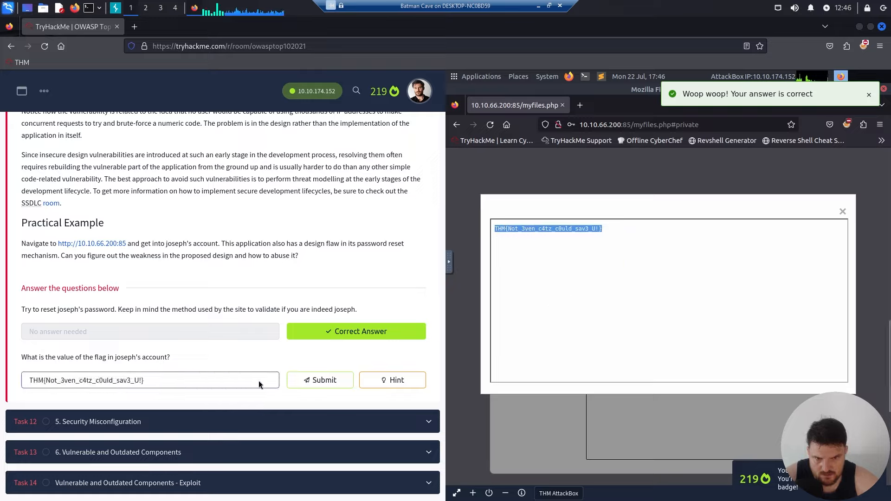
pyautogui.click(319, 380)
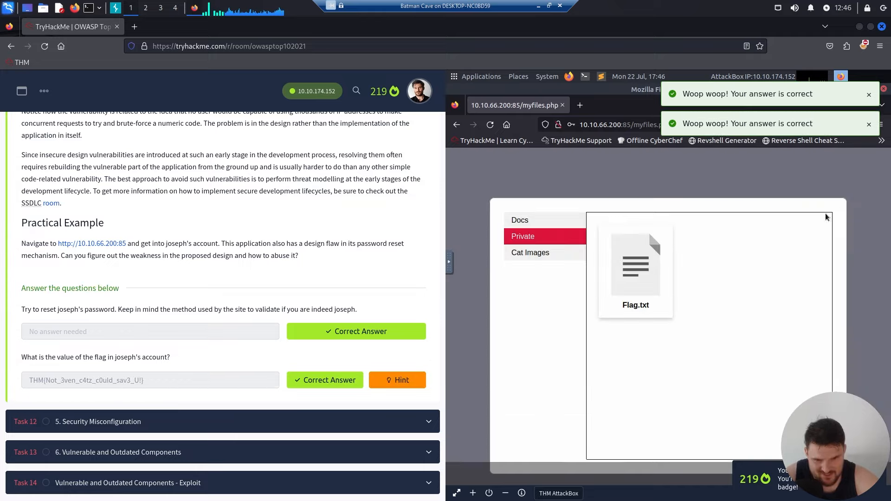
# Browse joseph's Cat Images, Docs and Private folders on the file server
pyautogui.click(530, 253)
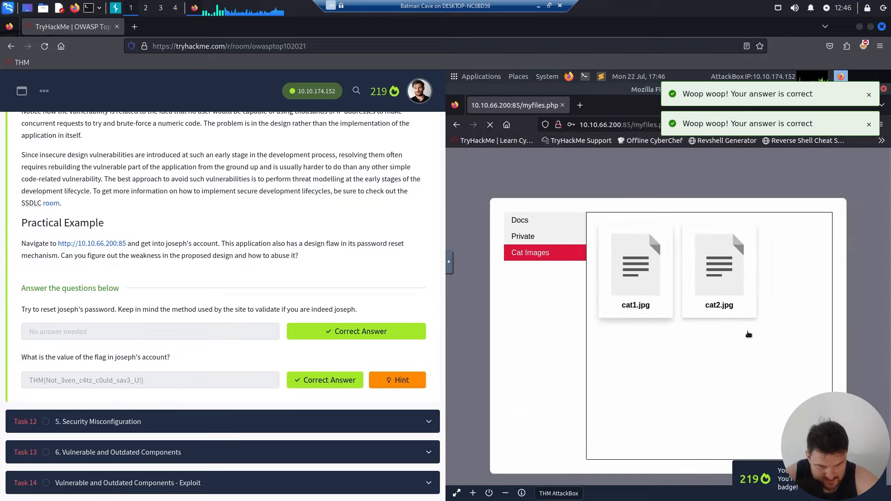
pyautogui.click(635, 264)
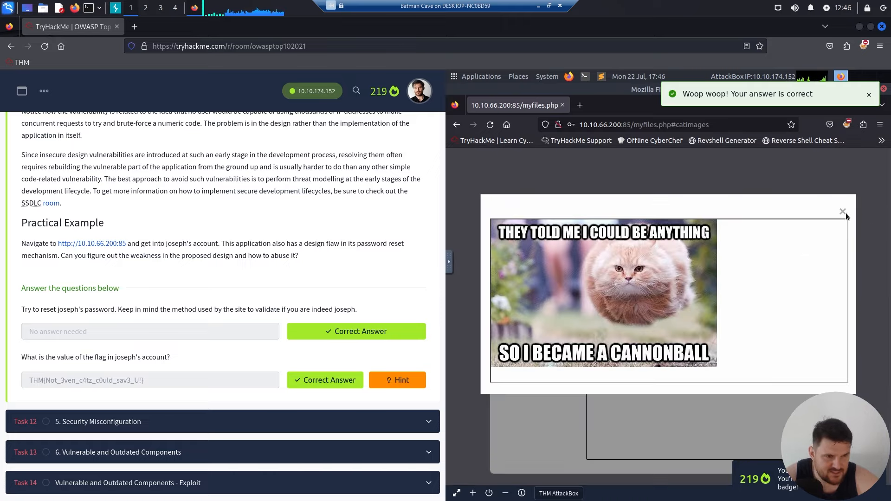
pyautogui.click(523, 236)
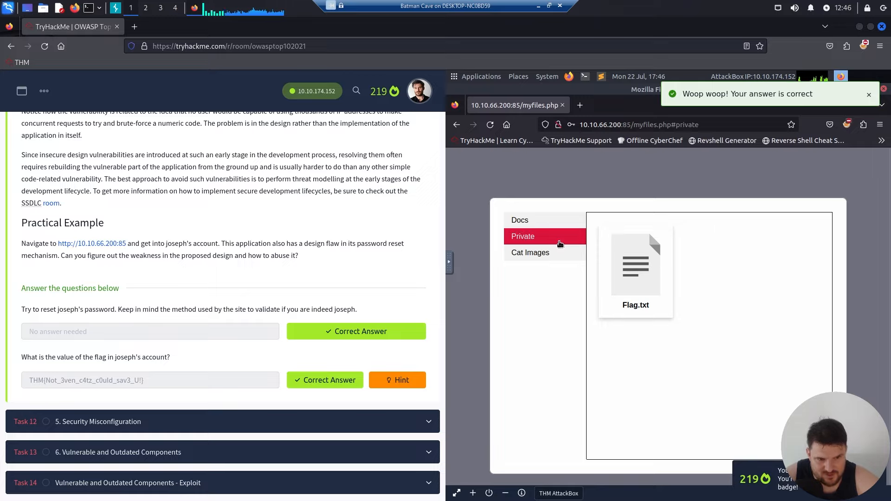
pyautogui.click(520, 220)
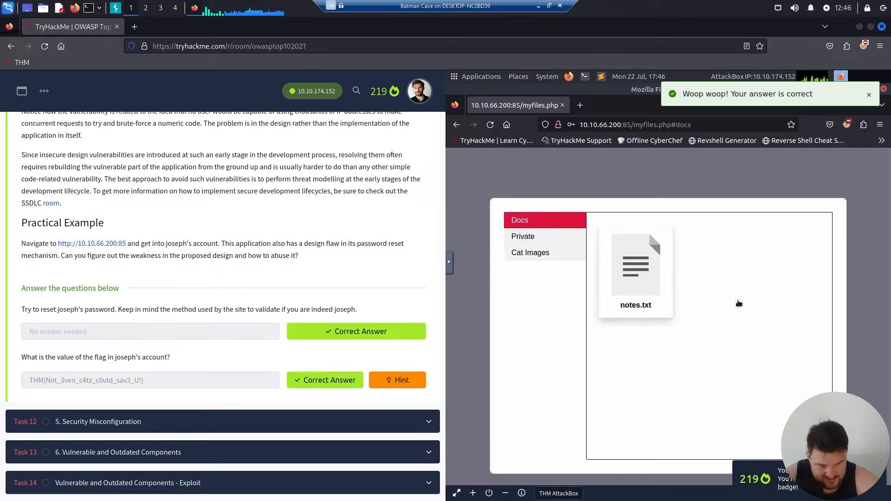
pyautogui.click(635, 264)
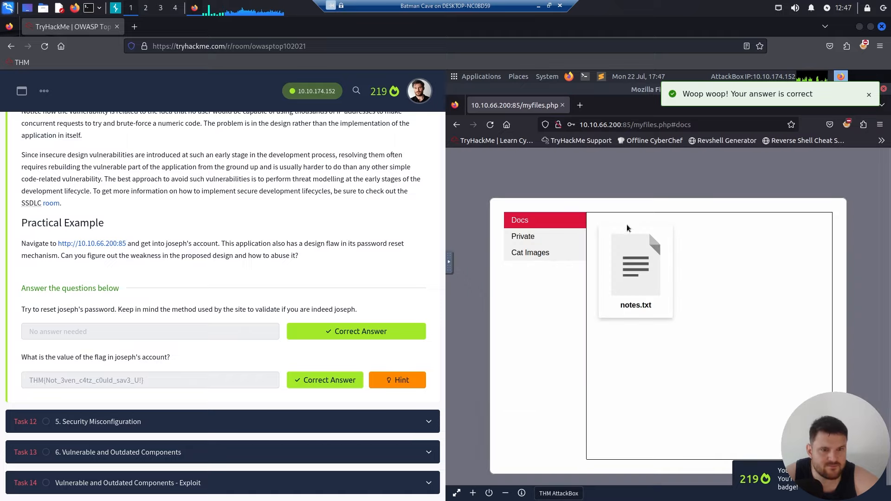
pyautogui.click(523, 236)
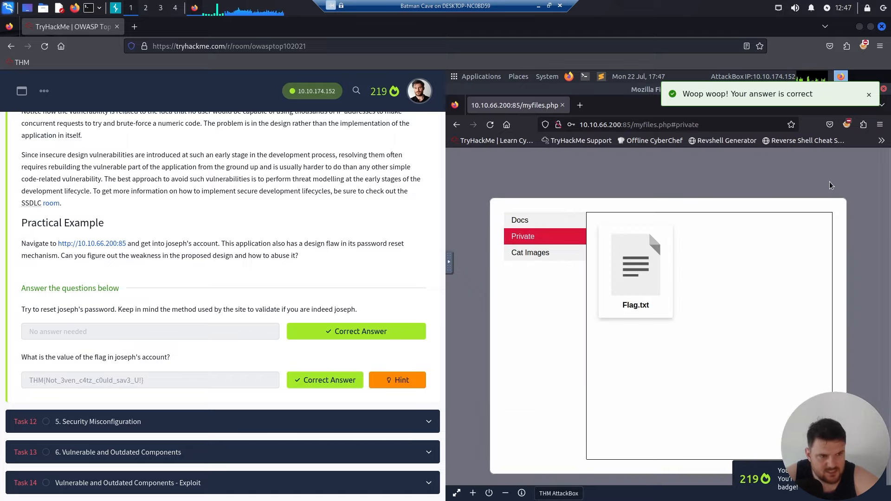
pyautogui.scroll(3)
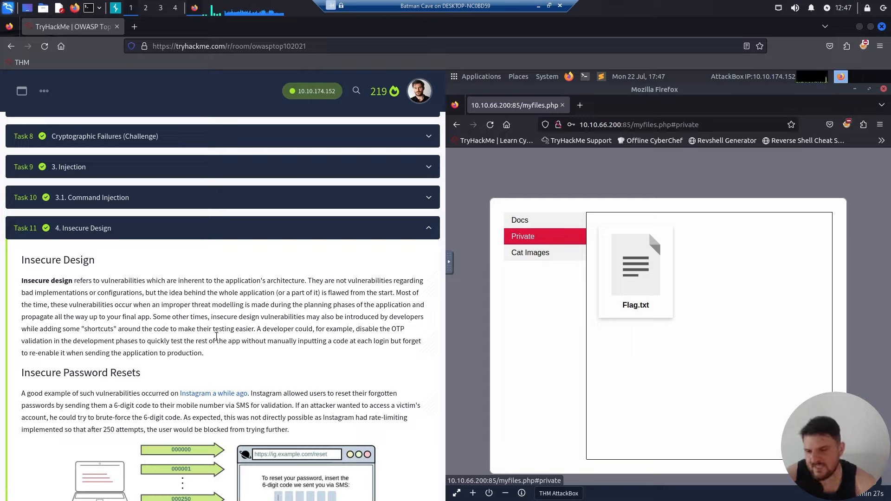
pyautogui.moveTo(238, 288)
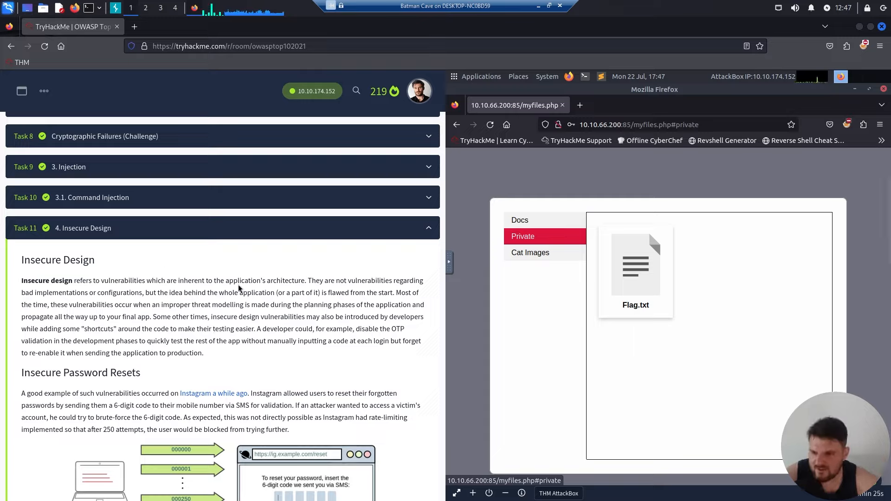
pyautogui.doubleClick(58, 260)
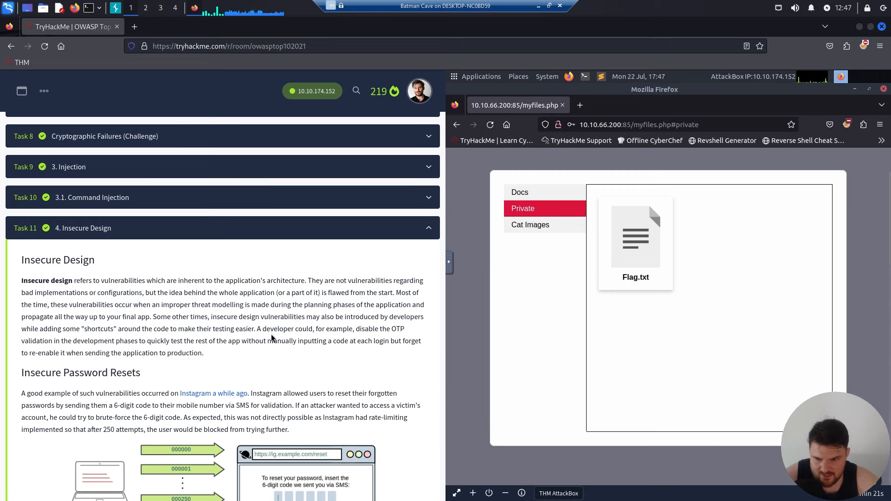
pyautogui.moveTo(356, 392)
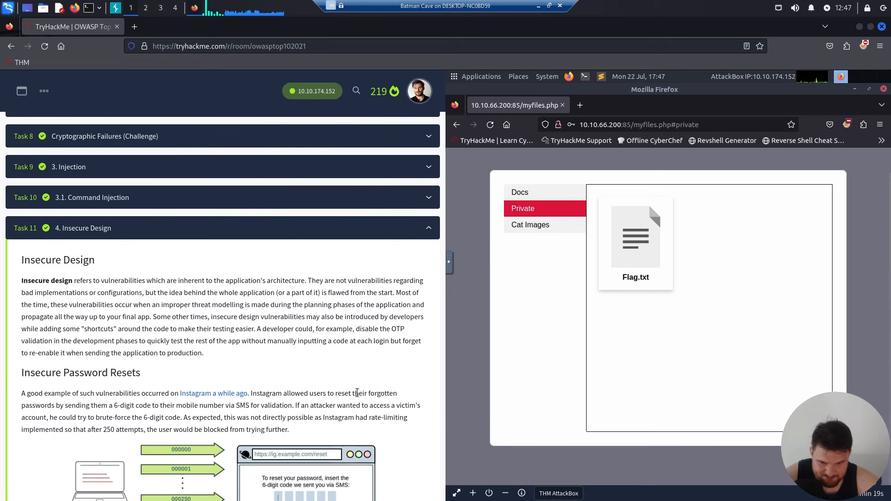
pyautogui.moveTo(878, 348)
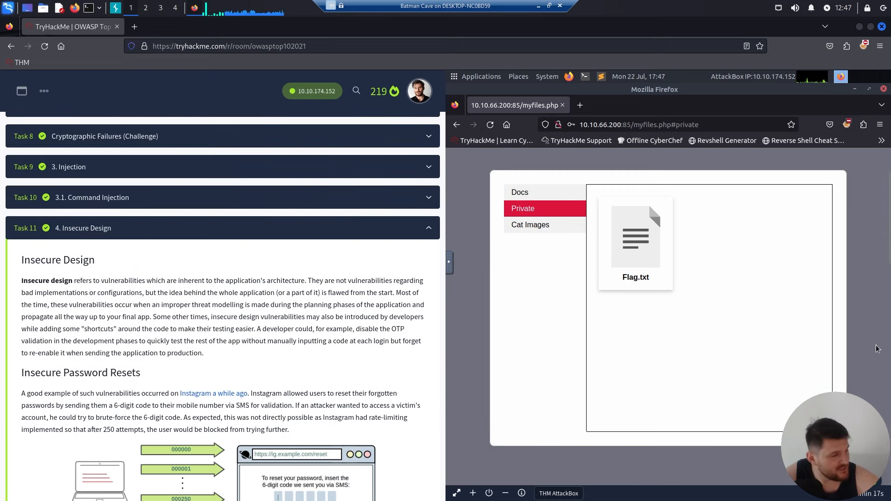
pyautogui.scroll(-3)
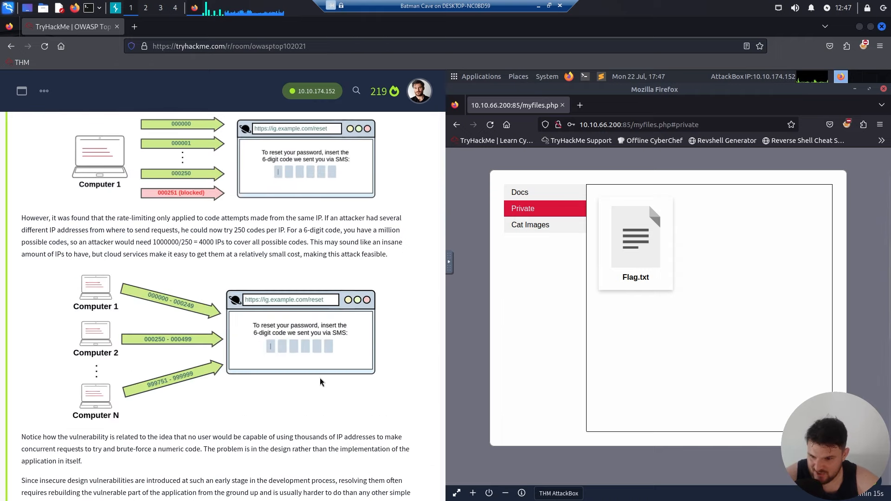
pyautogui.scroll(-3)
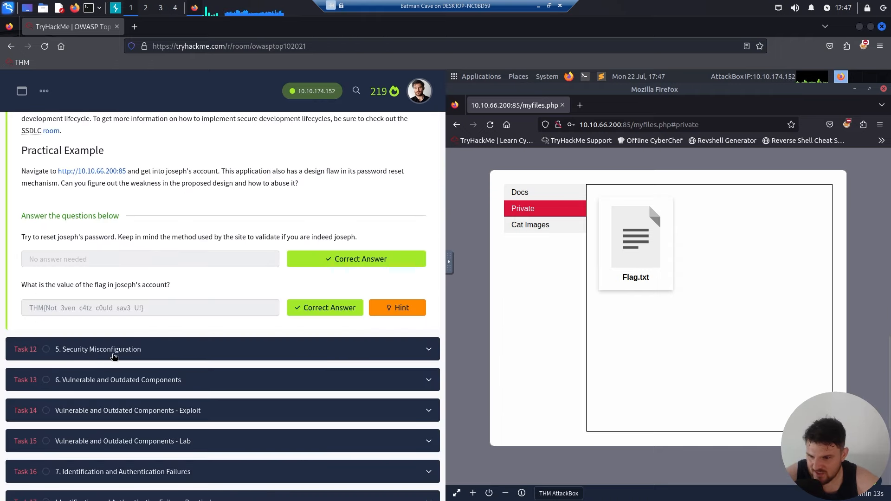
pyautogui.moveTo(167, 354)
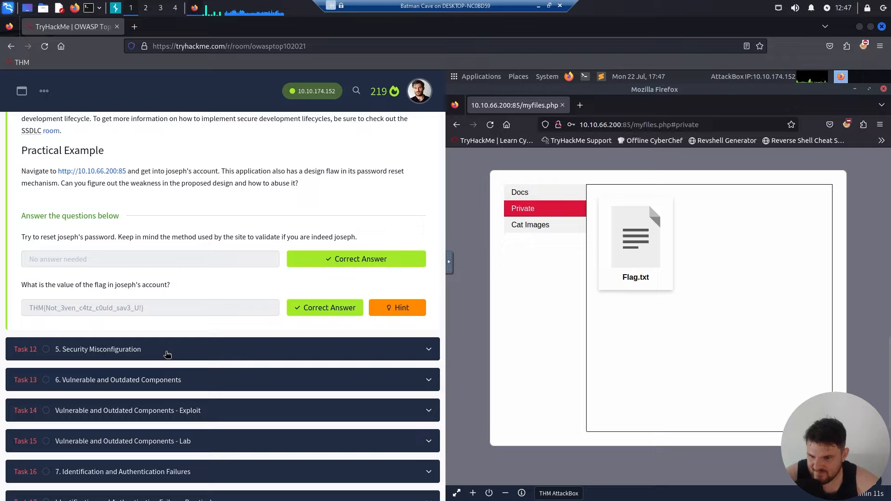